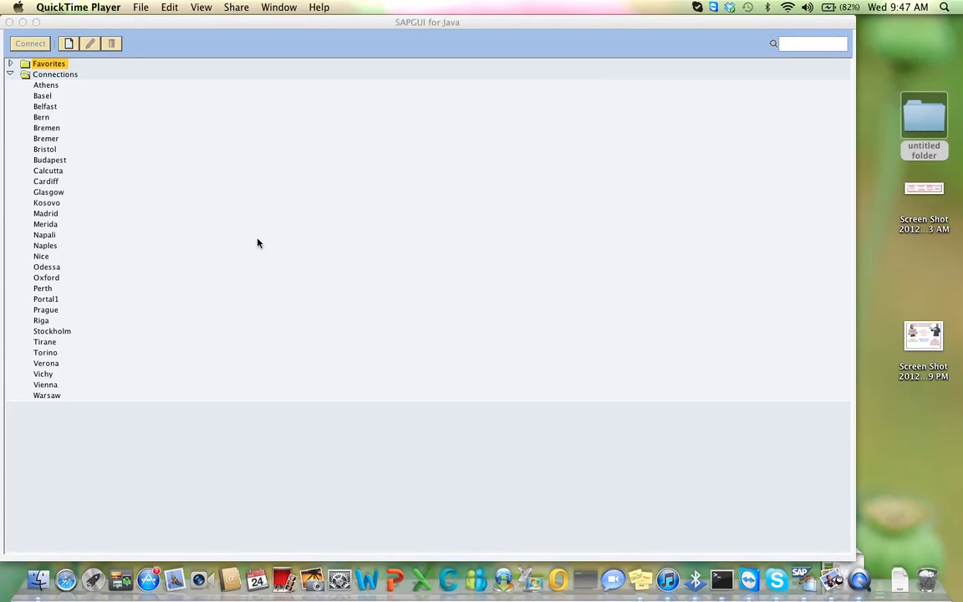
{"action": "mouse_move", "coordinate": [197, 102]}
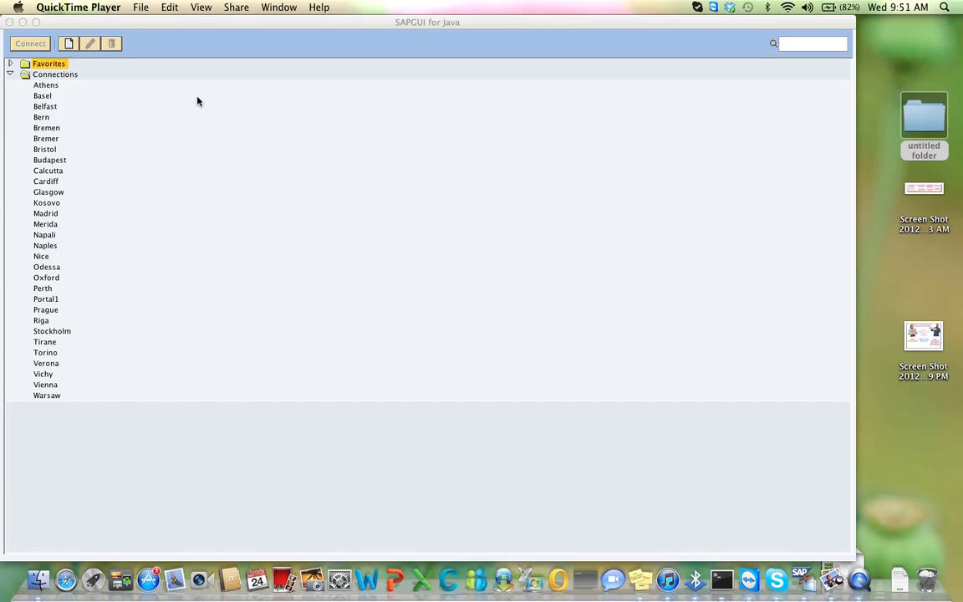
{"action": "mouse_move", "coordinate": [264, 225]}
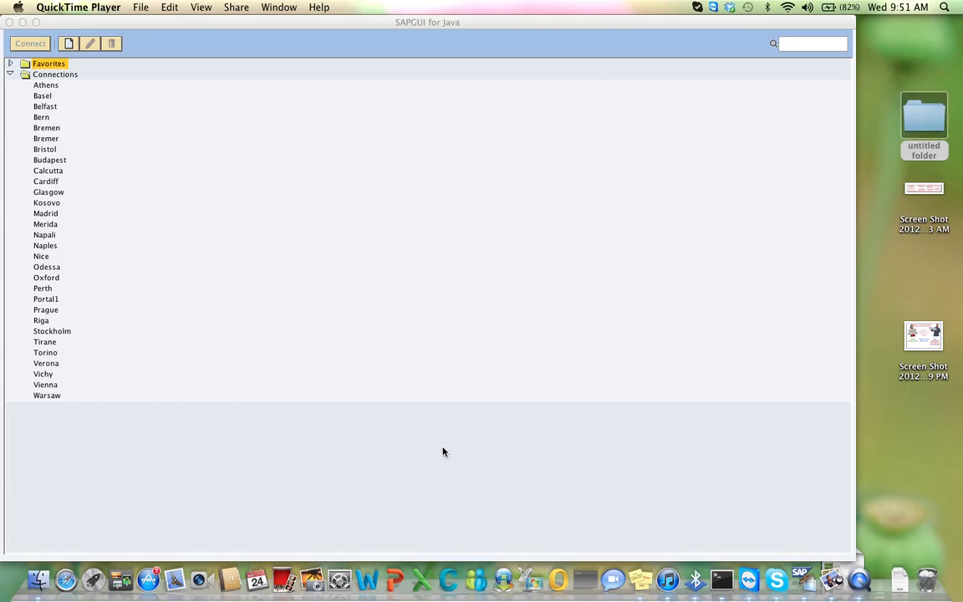
{"action": "mouse_move", "coordinate": [201, 198]}
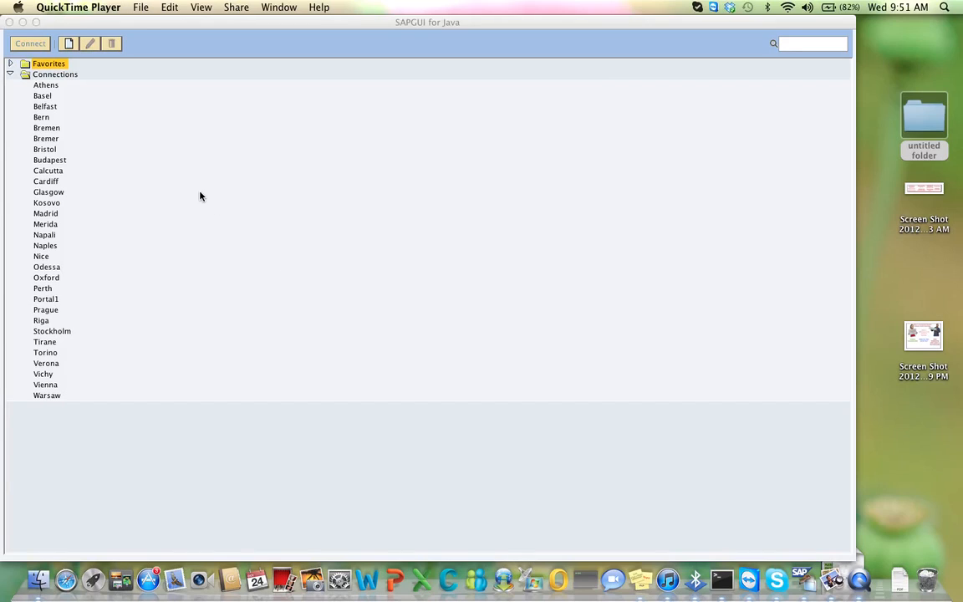
{"action": "mouse_move", "coordinate": [58, 228]}
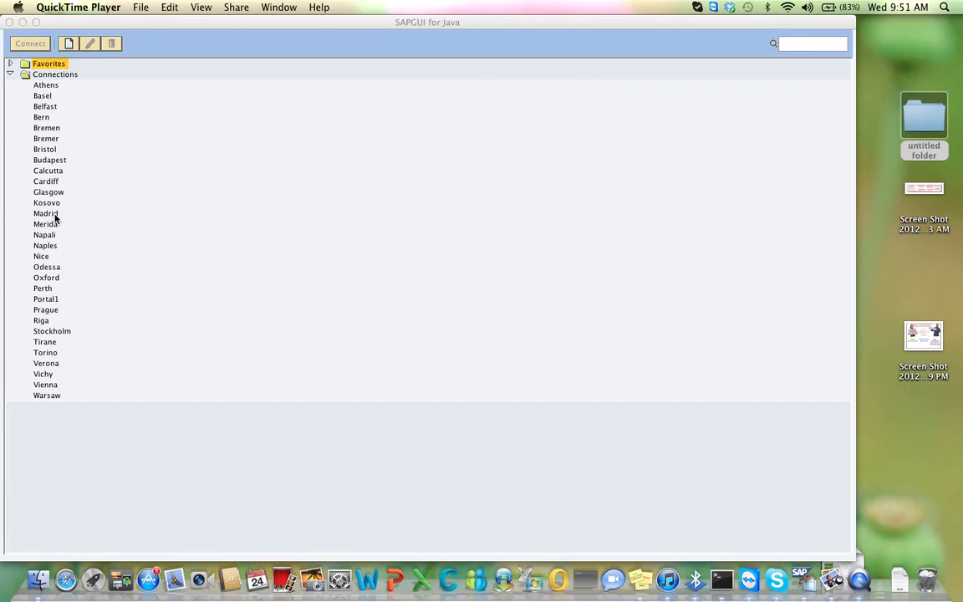
On the Madrid logon screen enter client 755, the BP user ID and the password.
{"action": "double_click", "coordinate": [46, 214]}
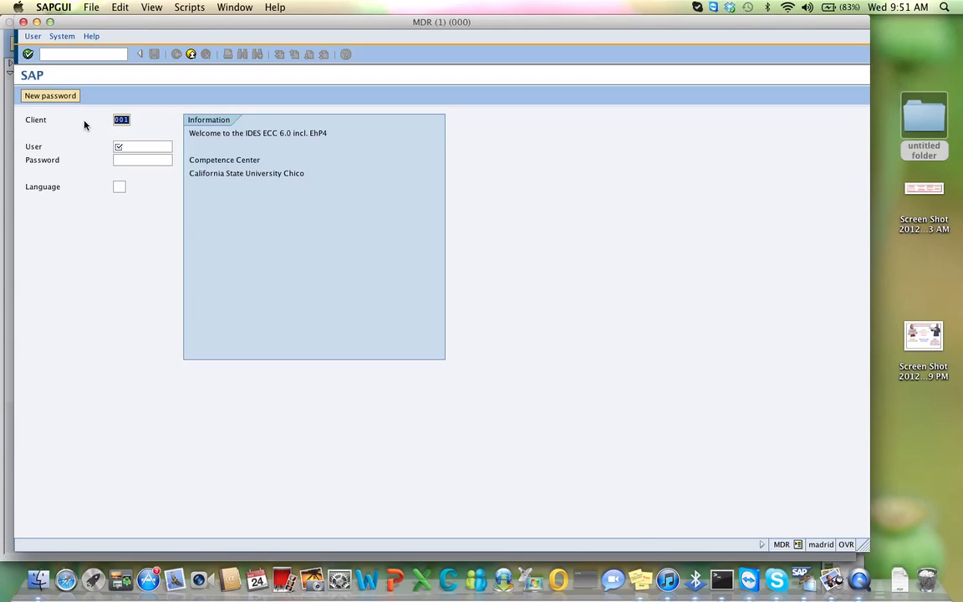
{"action": "type", "text": "755"}
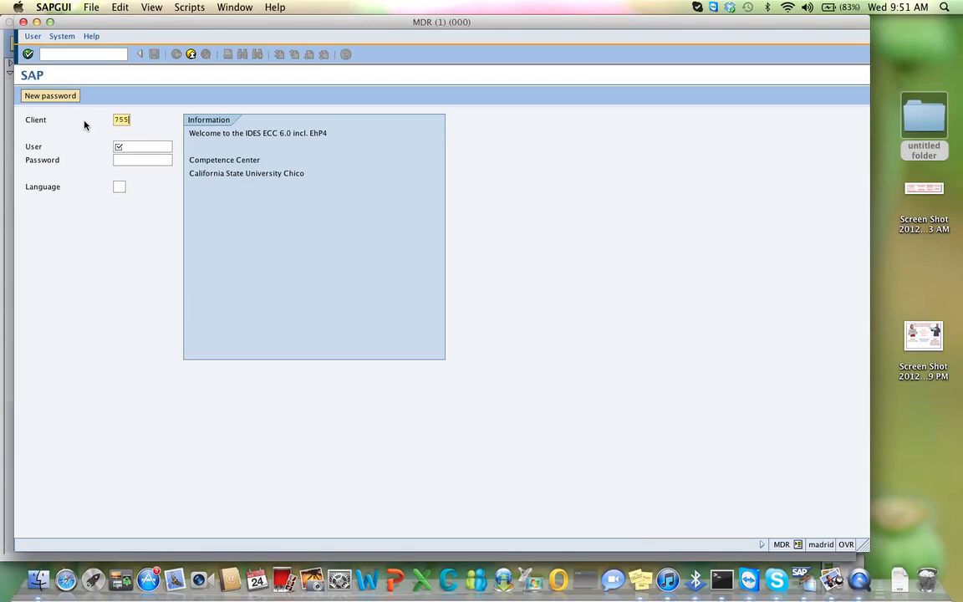
{"action": "left_click", "coordinate": [142, 147]}
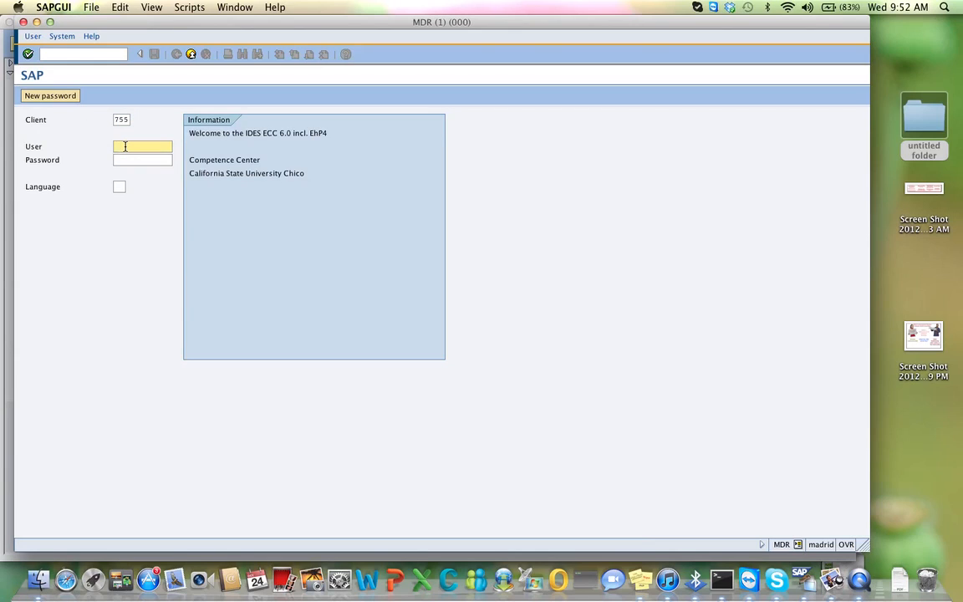
{"action": "type", "text": "BPI-"}
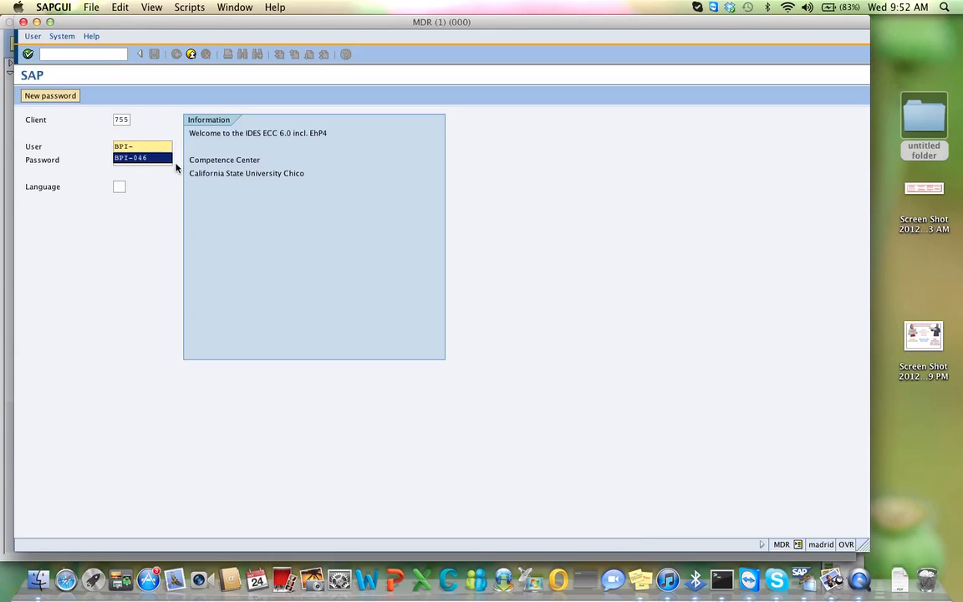
{"action": "mouse_move", "coordinate": [138, 222]}
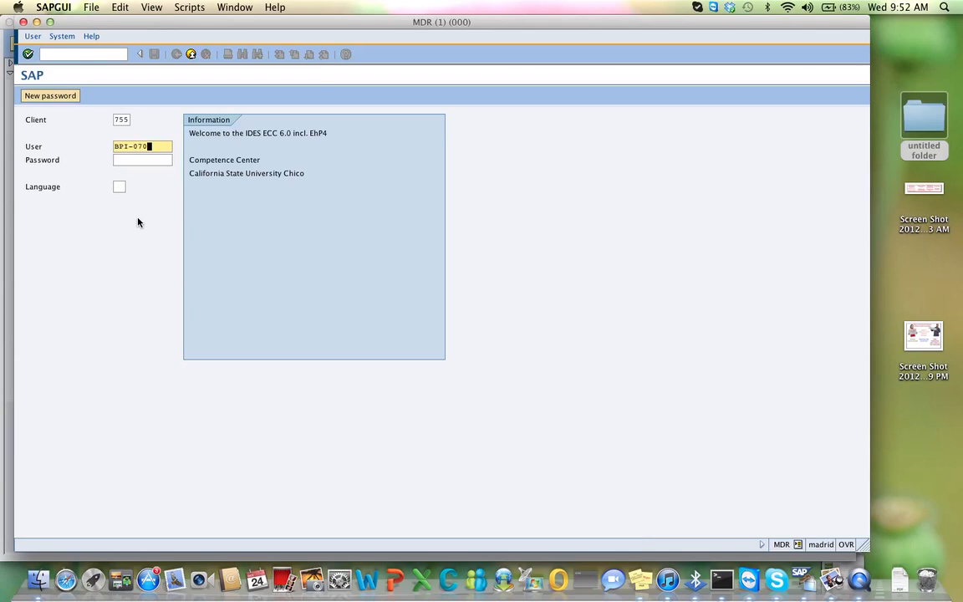
{"action": "mouse_move", "coordinate": [123, 170]}
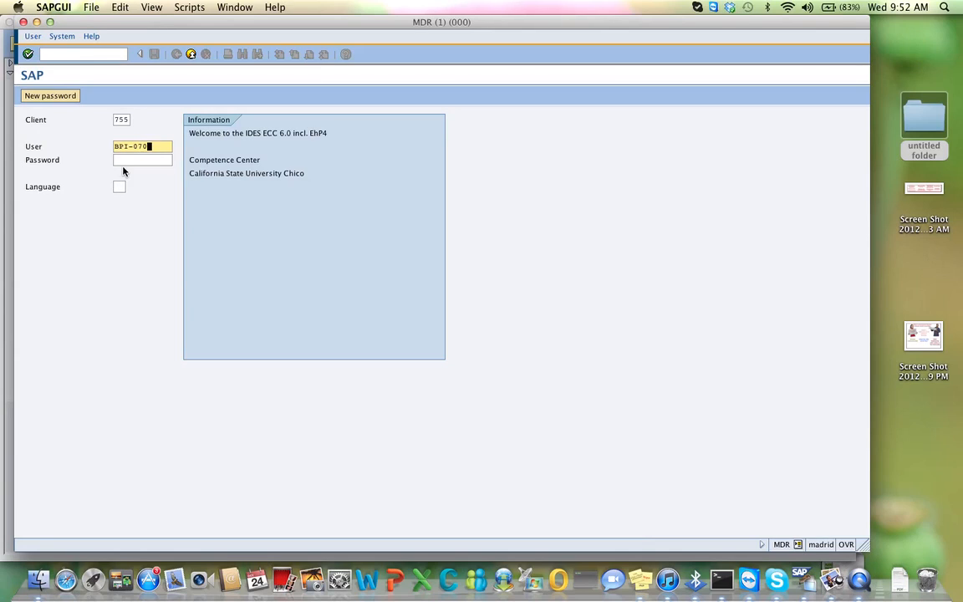
{"action": "left_click", "coordinate": [142, 160]}
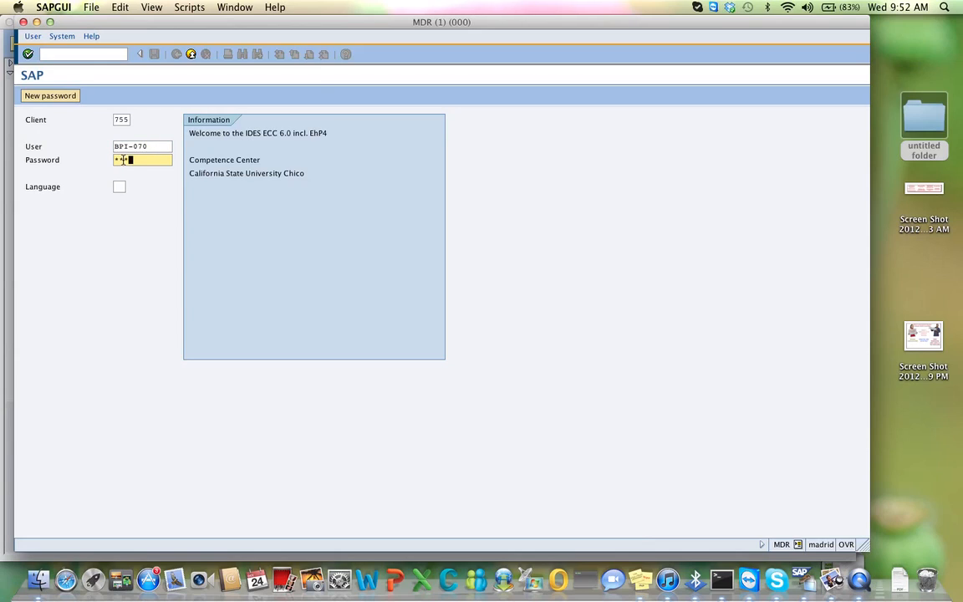
{"action": "type", "text": "*"}
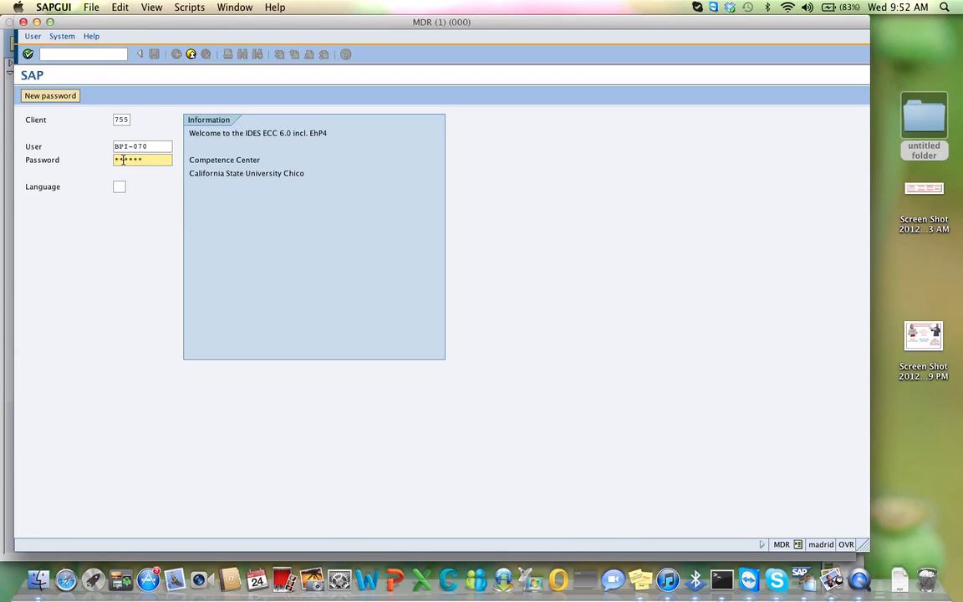
Log on and set a new password, entered and repeated, then confirm it.
{"action": "type", "text": "●"}
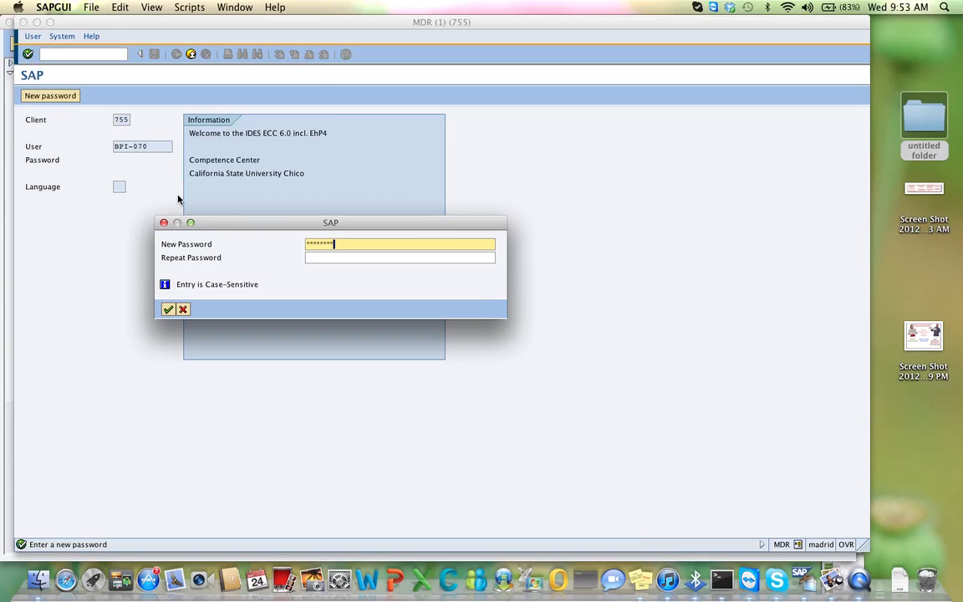
{"action": "left_click", "coordinate": [400, 258]}
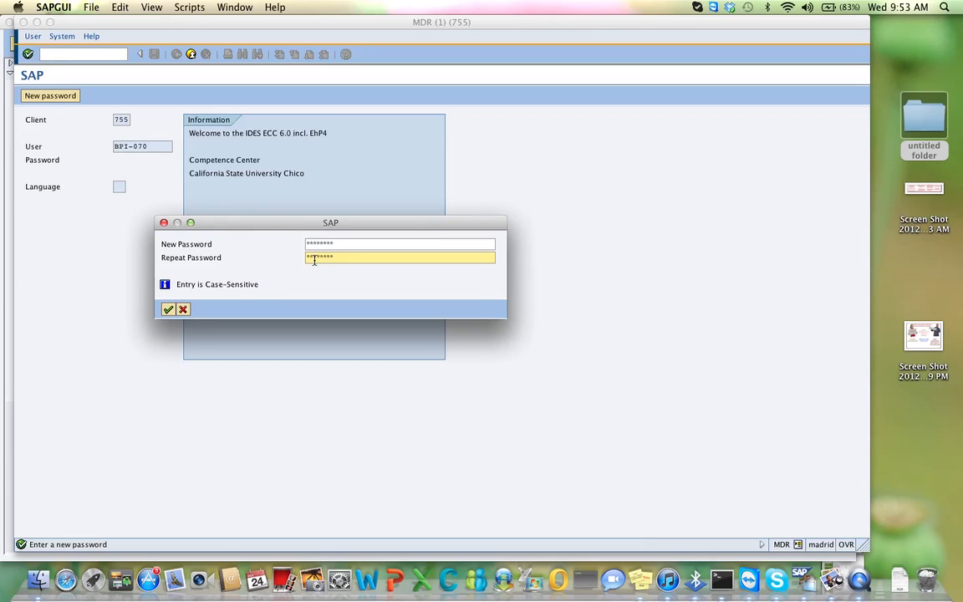
{"action": "left_click", "coordinate": [167, 309]}
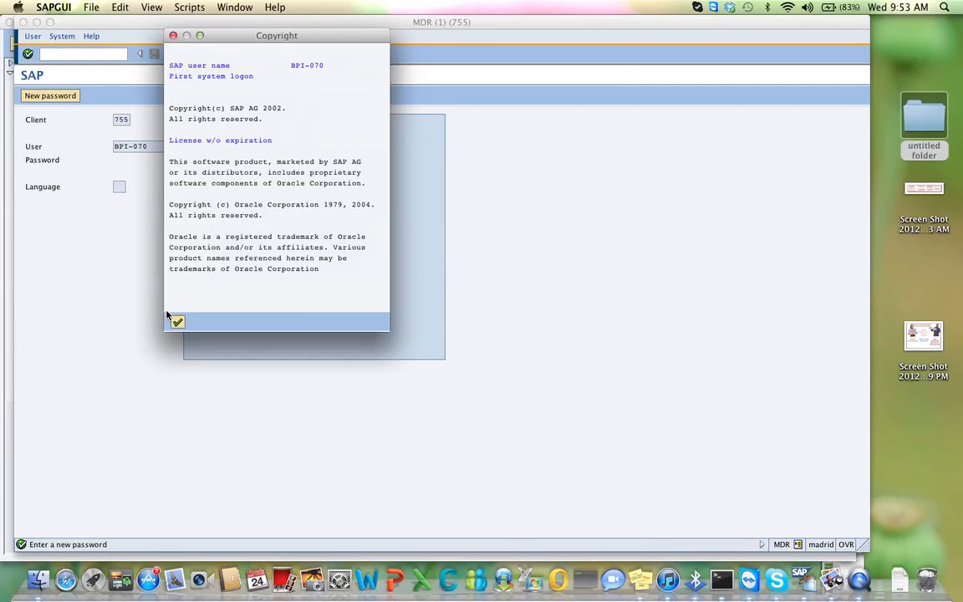
Acknowledge the copyright notice to reach the SAP Easy Access menu.
{"action": "left_click", "coordinate": [177, 323]}
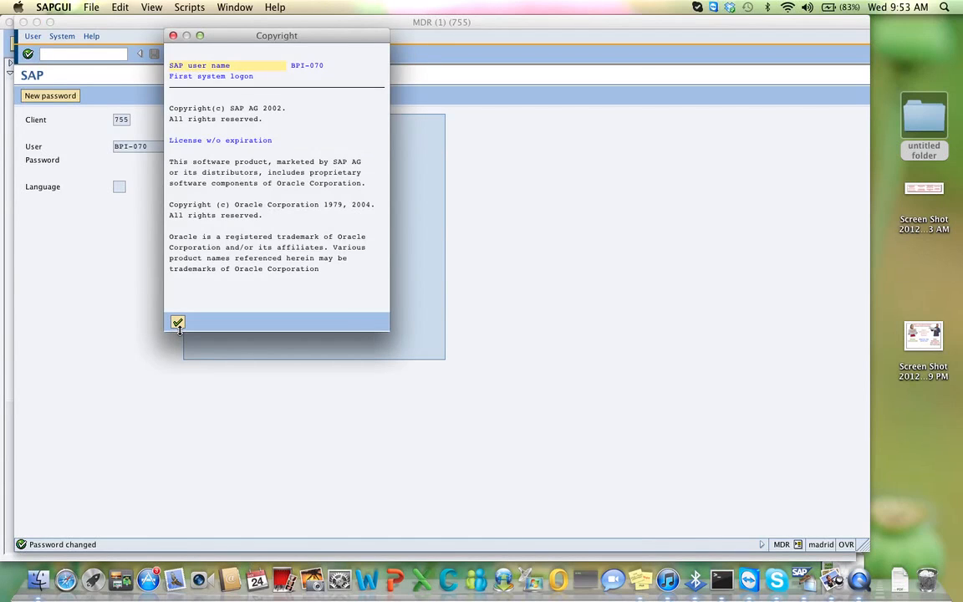
{"action": "left_click", "coordinate": [177, 323]}
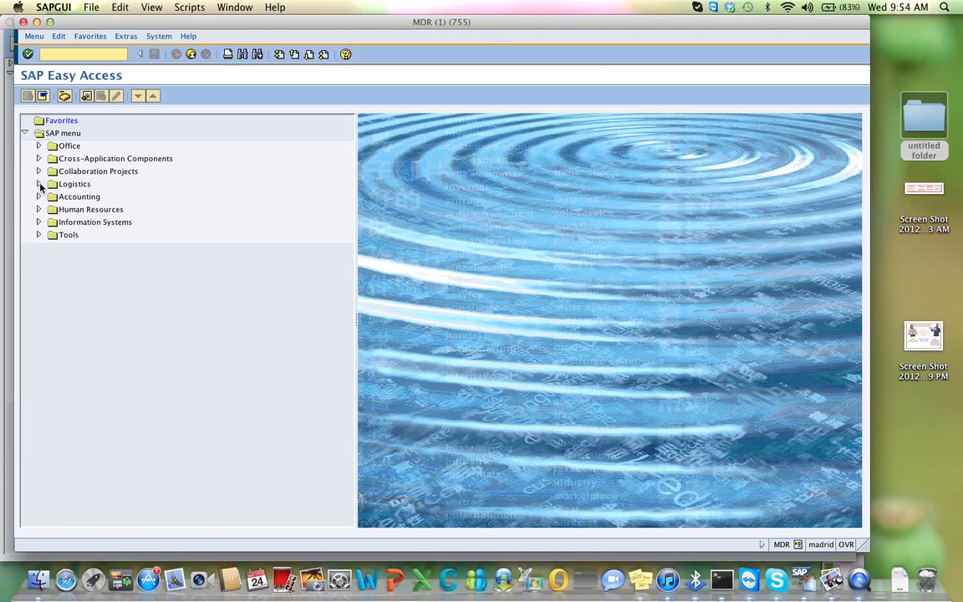
Launch Create Purchase Order (ME21N, vendor known) via Logistics > Materials Management > Purchasing.
{"action": "left_click", "coordinate": [39, 184]}
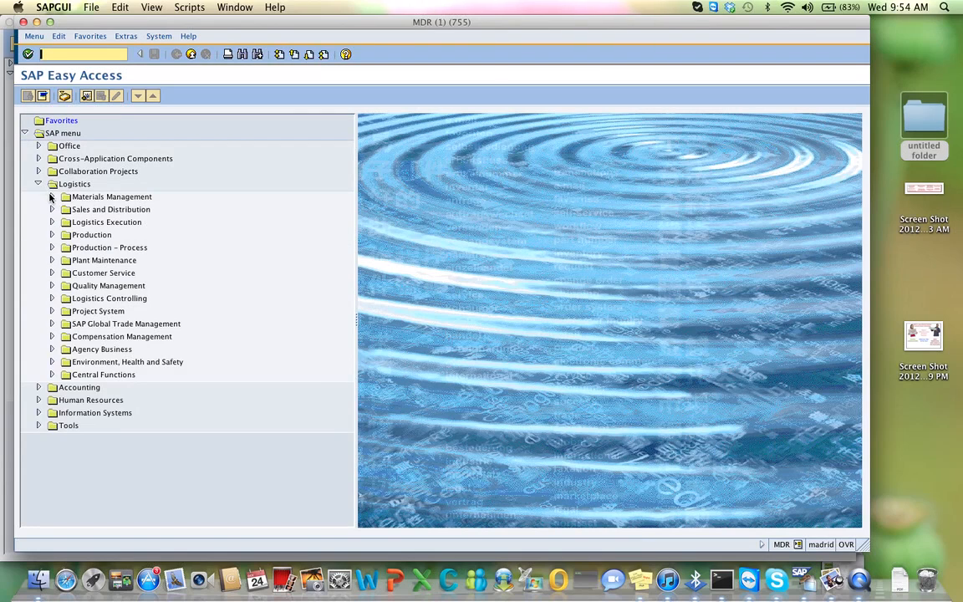
{"action": "mouse_move", "coordinate": [63, 237]}
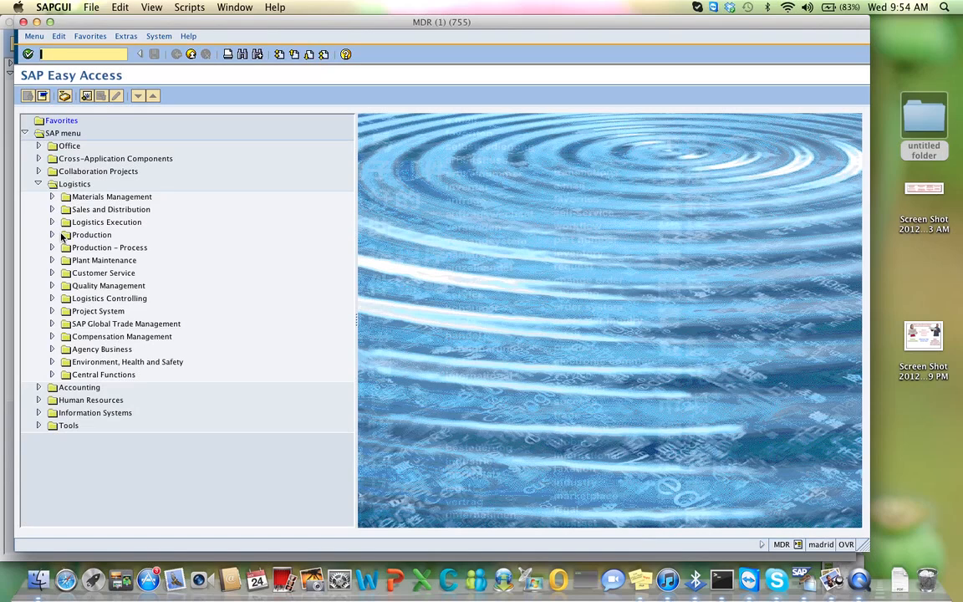
{"action": "mouse_move", "coordinate": [53, 197]}
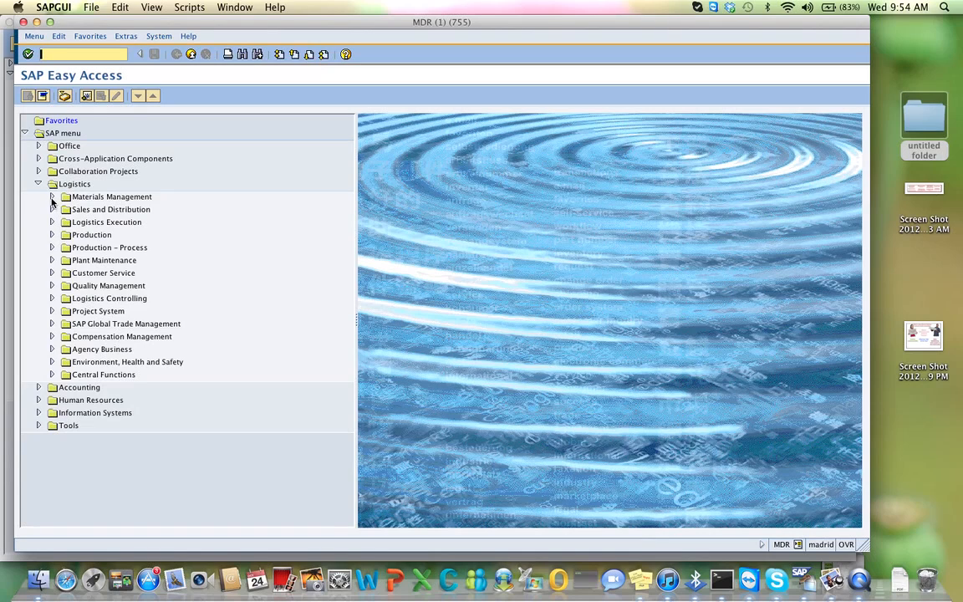
{"action": "left_click", "coordinate": [52, 197]}
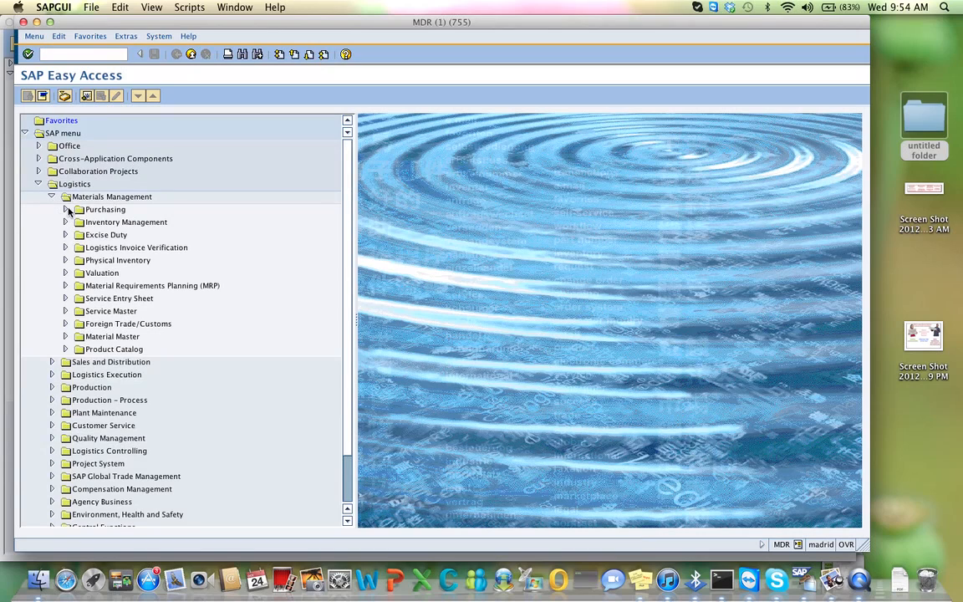
{"action": "left_click", "coordinate": [66, 209]}
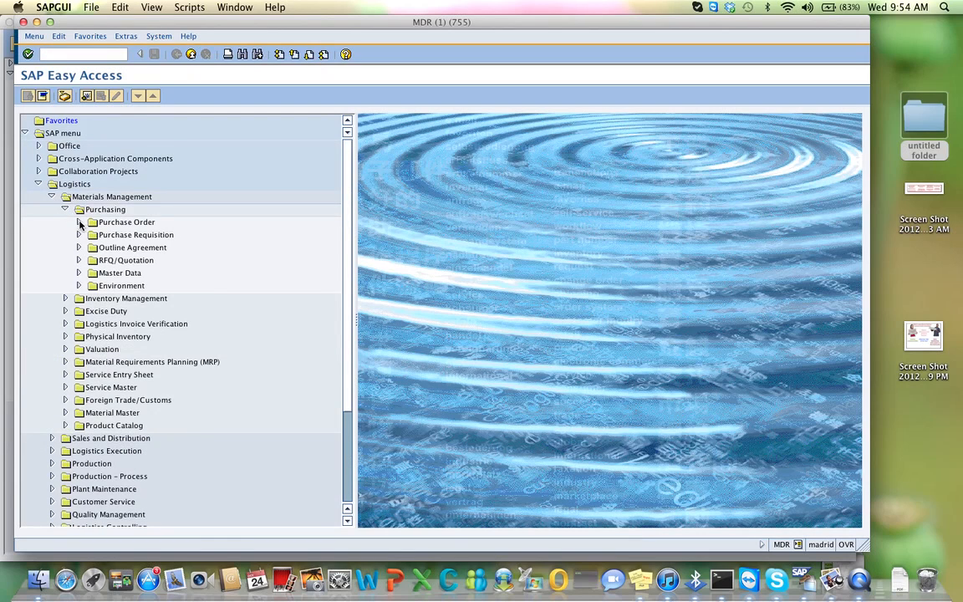
{"action": "left_click", "coordinate": [80, 221]}
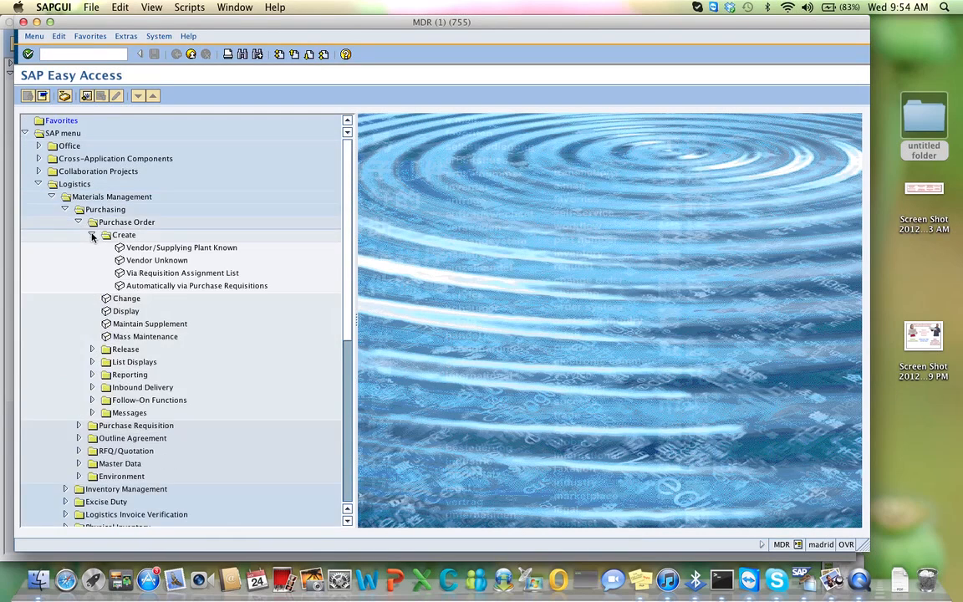
{"action": "mouse_move", "coordinate": [133, 254]}
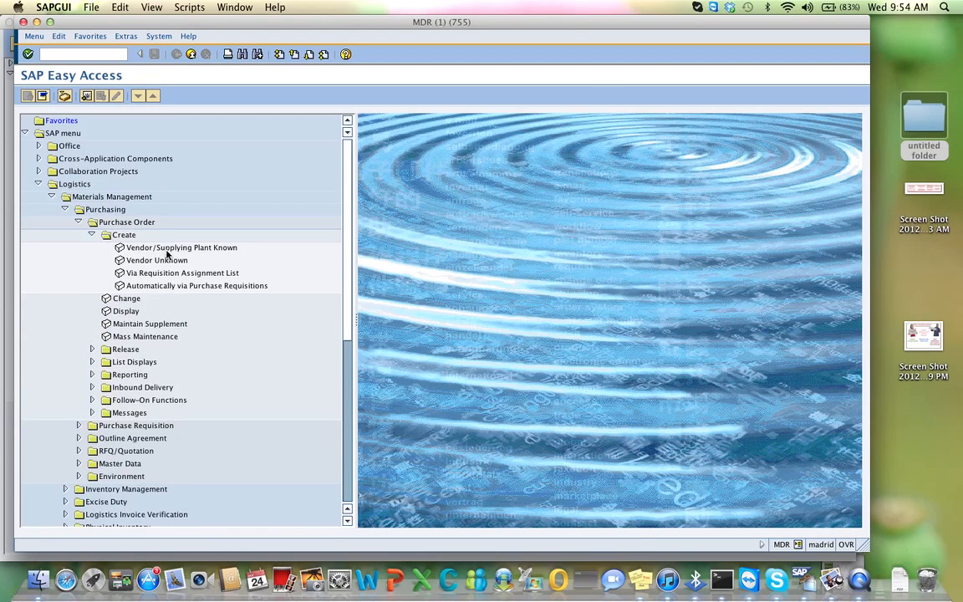
{"action": "double_click", "coordinate": [180, 248]}
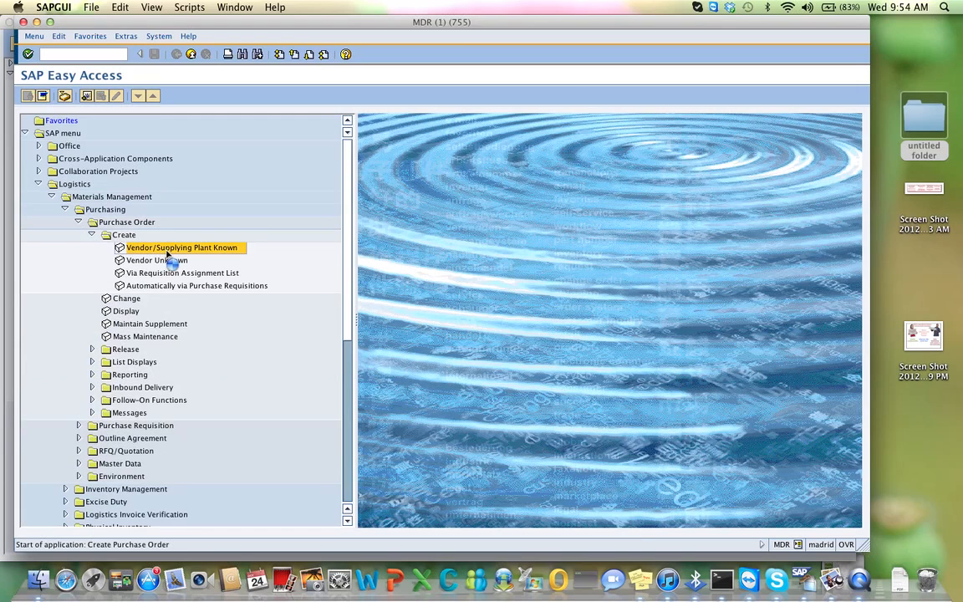
{"action": "double_click", "coordinate": [182, 248]}
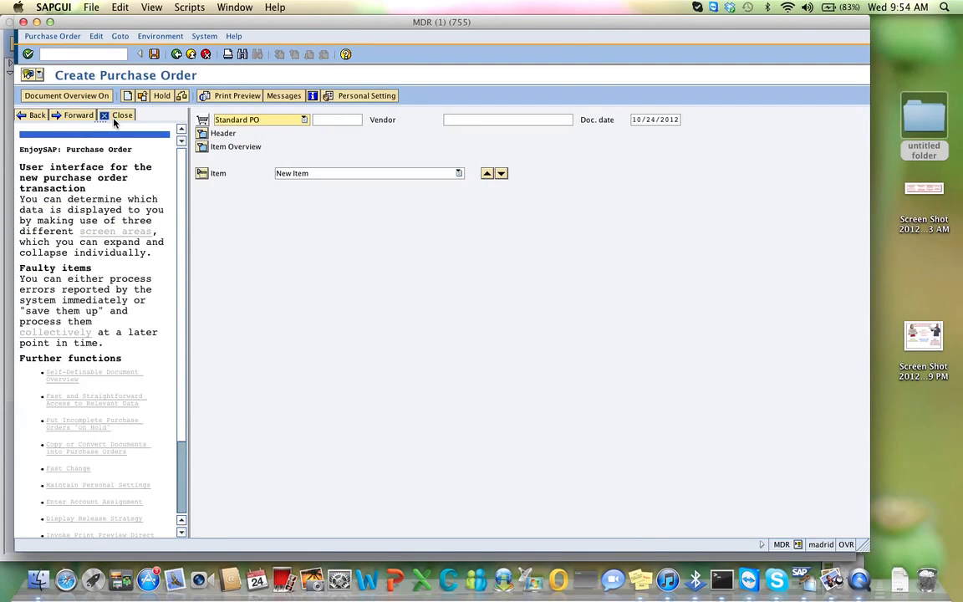
Close the help pane and move to the Vendor entry of the purchase order.
{"action": "left_click", "coordinate": [122, 114]}
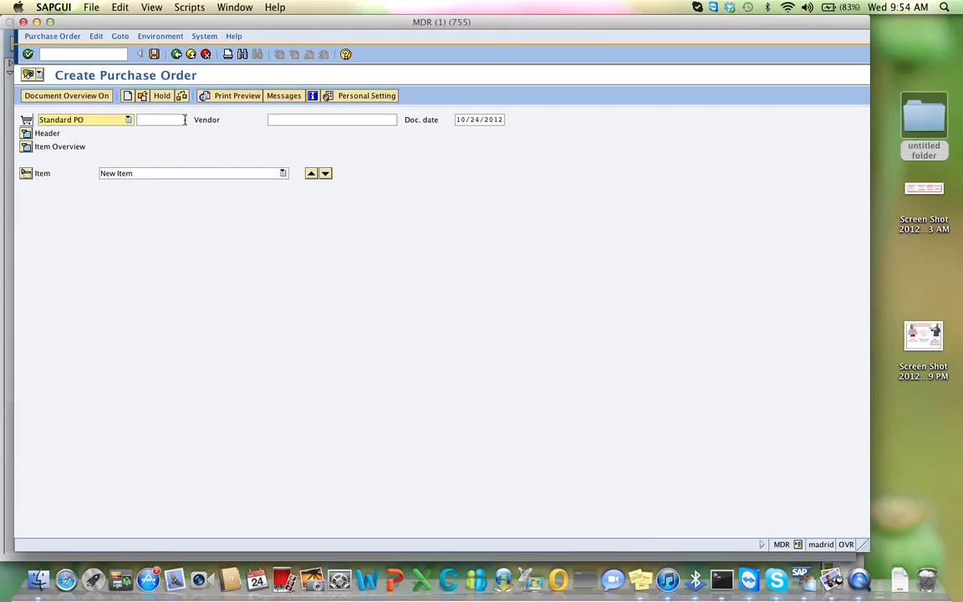
{"action": "mouse_move", "coordinate": [161, 120]}
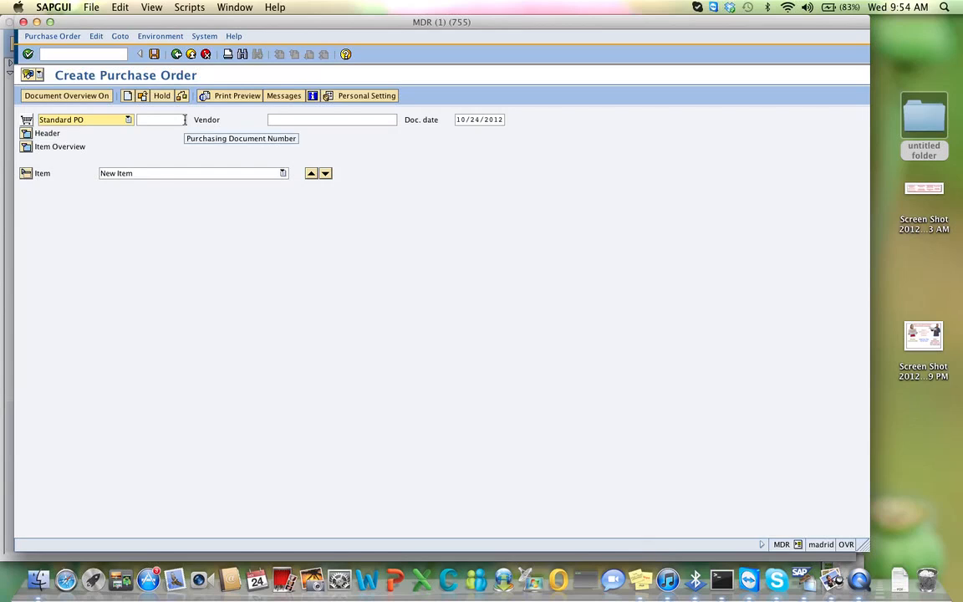
{"action": "left_click", "coordinate": [331, 119]}
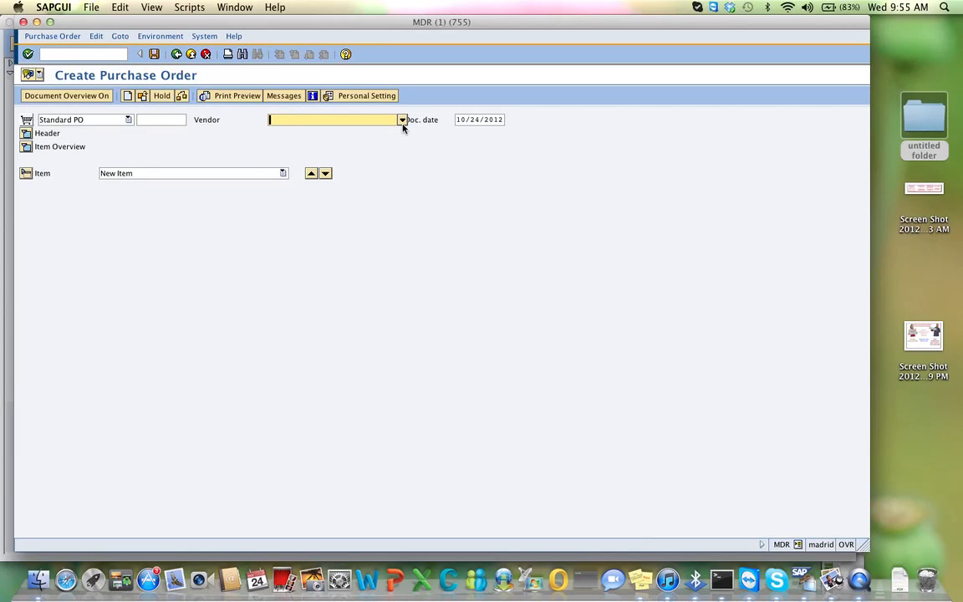
Search vendors by term 170 and choose Boxes Inc 170 (100384) as the vendor.
{"action": "left_click", "coordinate": [401, 120]}
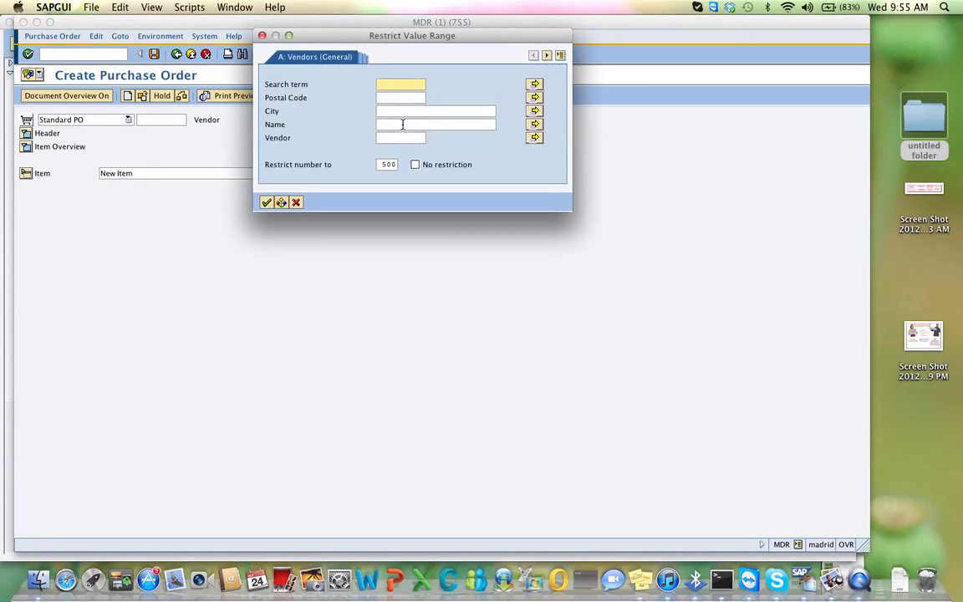
{"action": "type", "text": "170"}
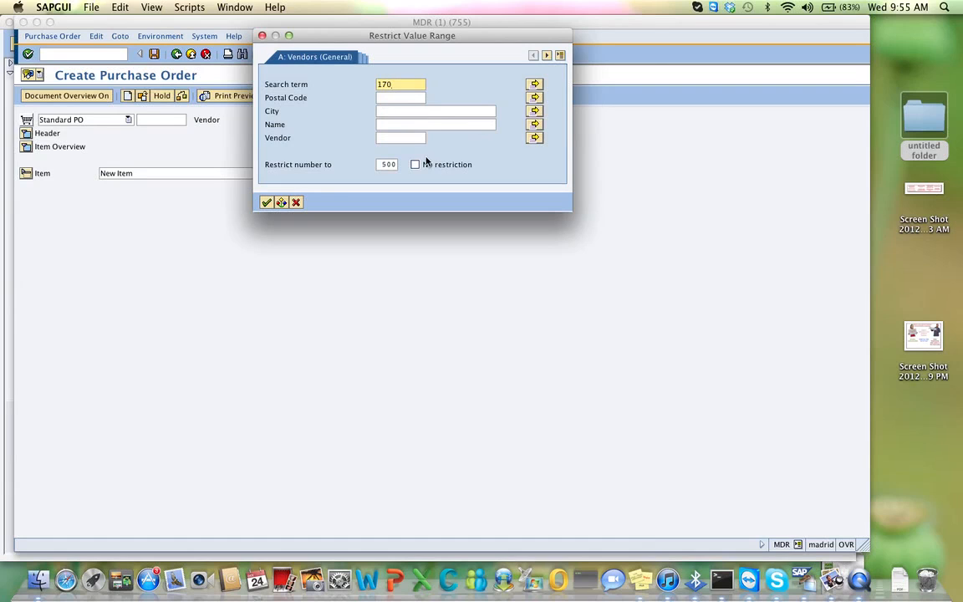
{"action": "left_click", "coordinate": [266, 200]}
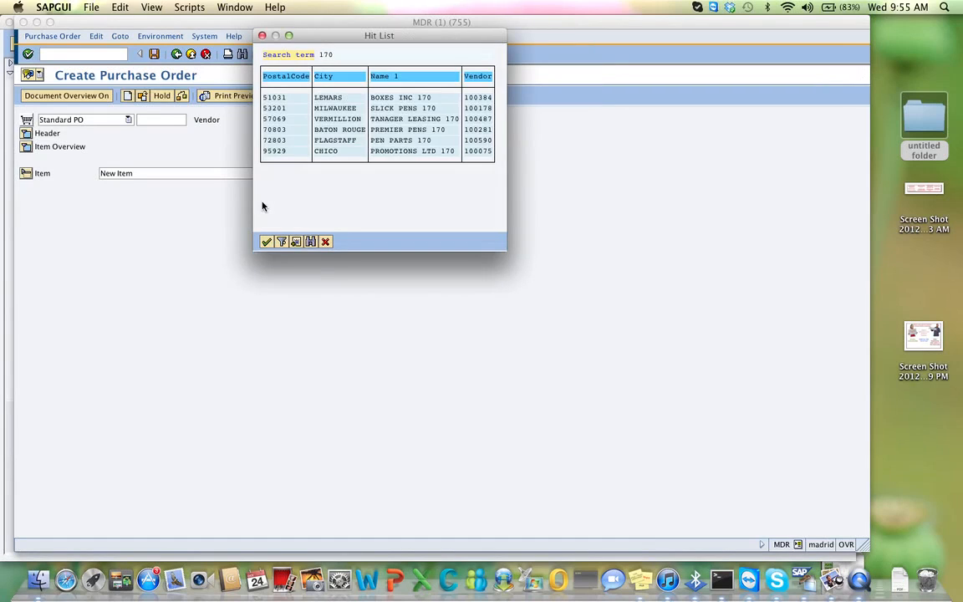
{"action": "mouse_move", "coordinate": [348, 162]}
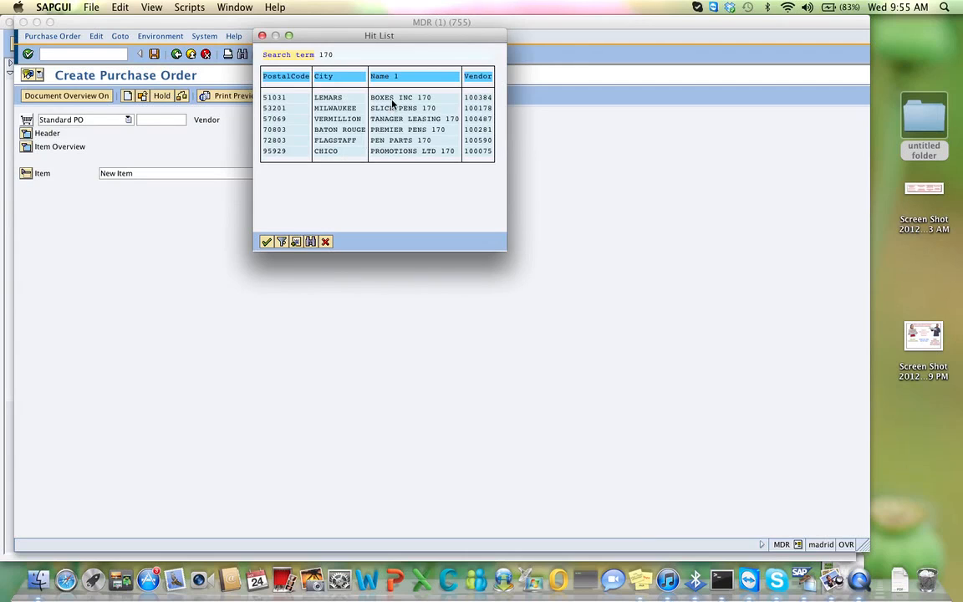
{"action": "double_click", "coordinate": [392, 97]}
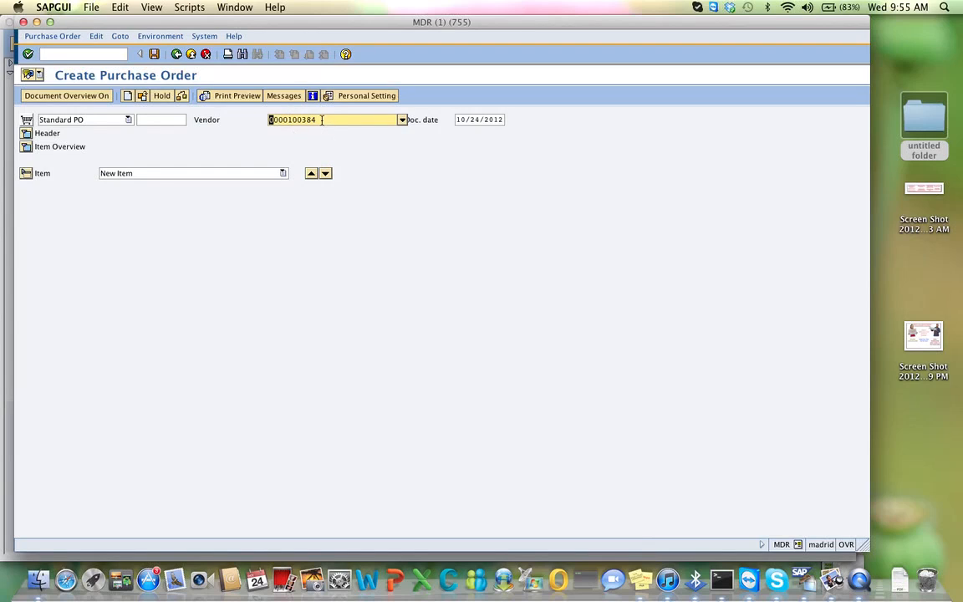
{"action": "mouse_move", "coordinate": [335, 121]}
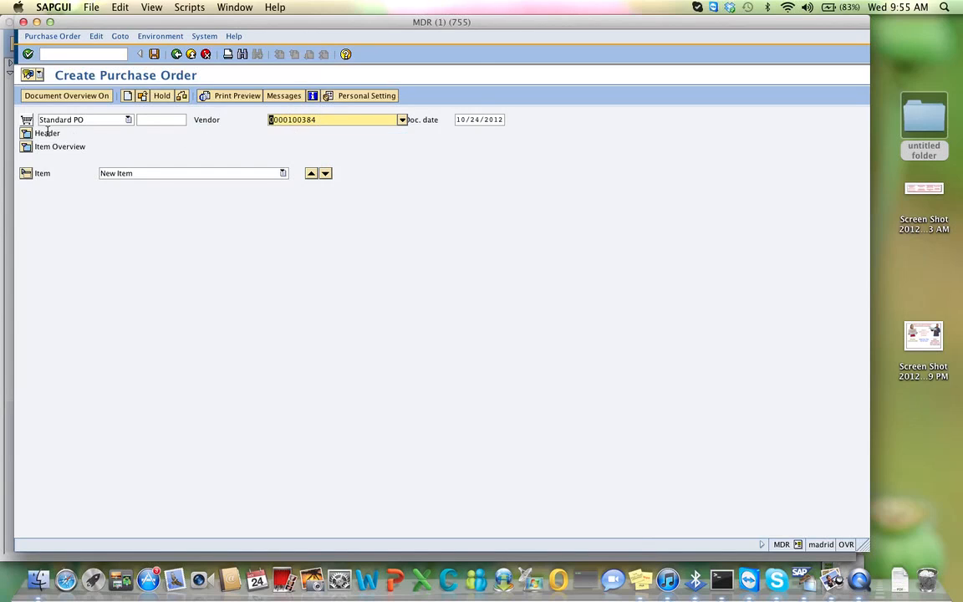
In the header Org. Data set purchasing org P170, group 170, company code C170 and show the item overview.
{"action": "left_click", "coordinate": [27, 134]}
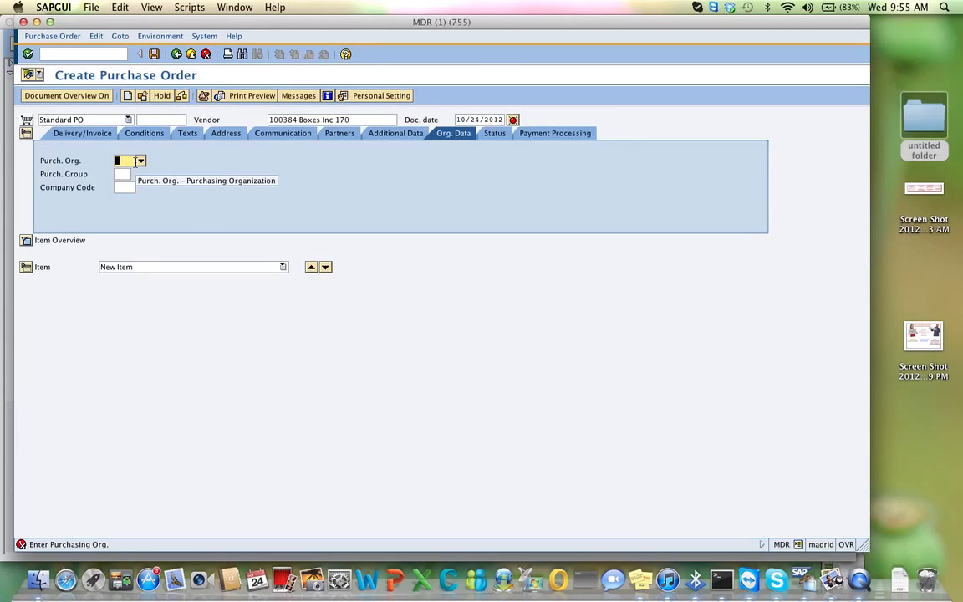
{"action": "type", "text": "P100"}
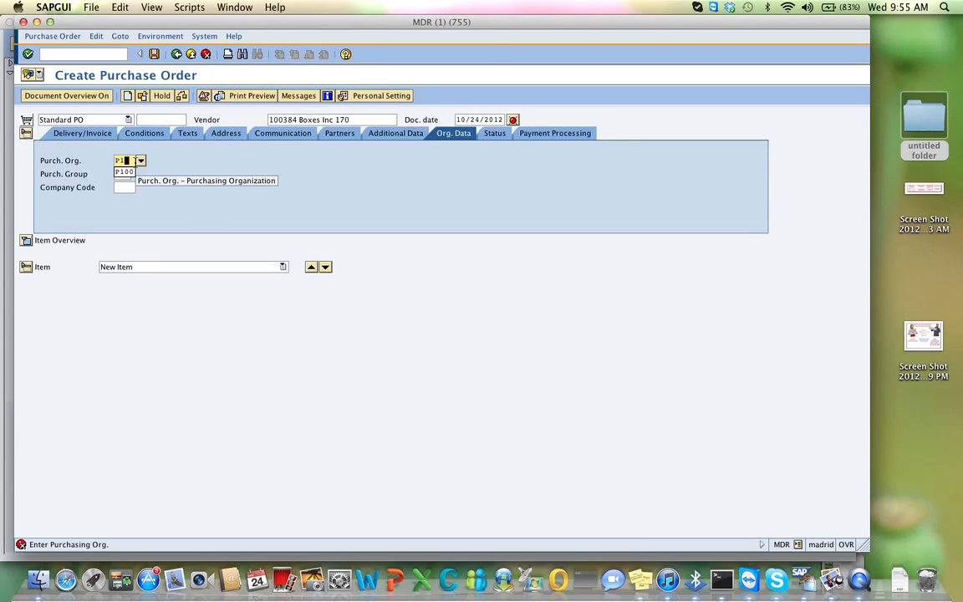
{"action": "type", "text": "P170"}
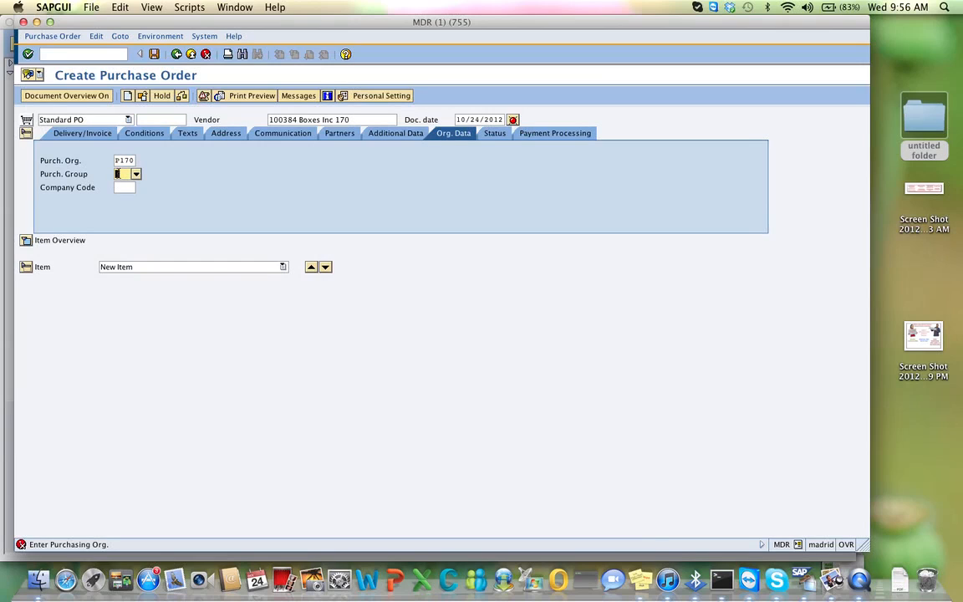
{"action": "type", "text": "170"}
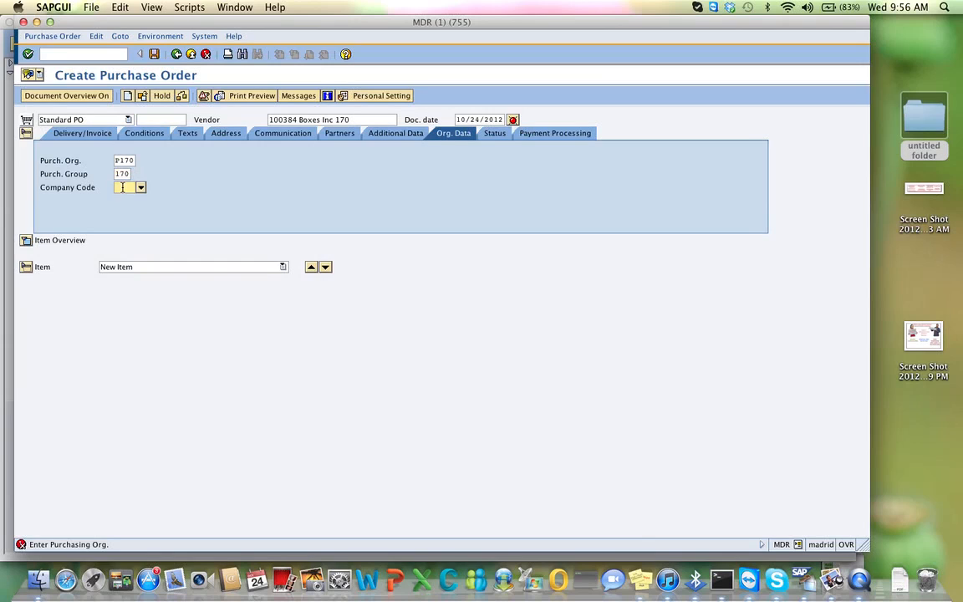
{"action": "type", "text": "C170"}
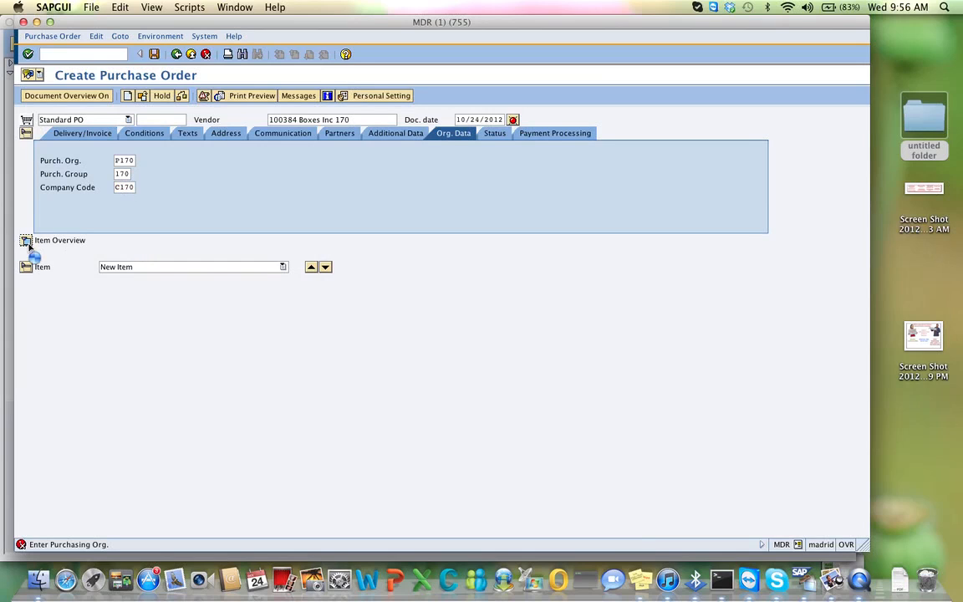
{"action": "left_click", "coordinate": [27, 241]}
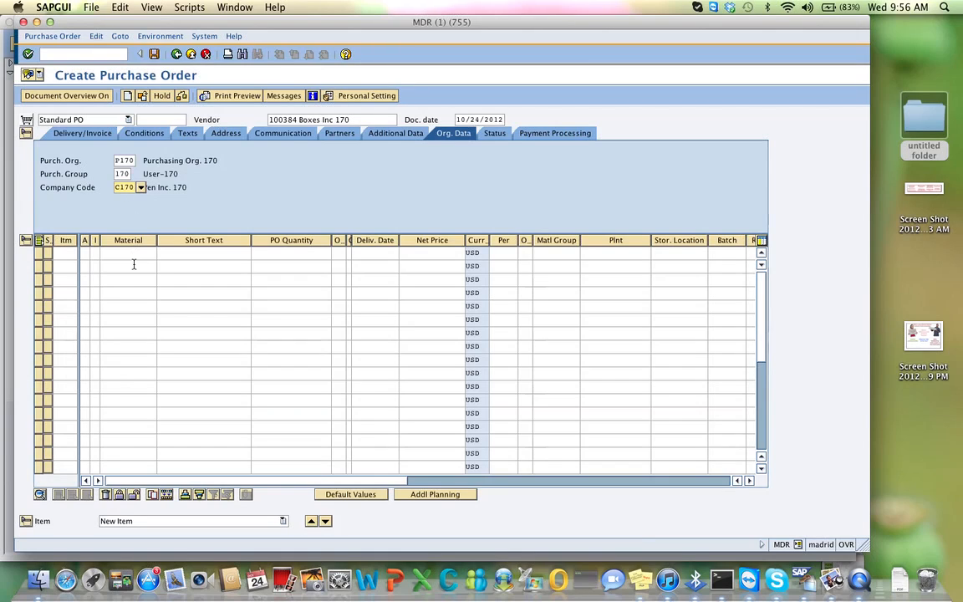
Enter item 1 as BOX170, quantity 500, delivery 11/07/2012, net price .25.
{"action": "left_click", "coordinate": [125, 253]}
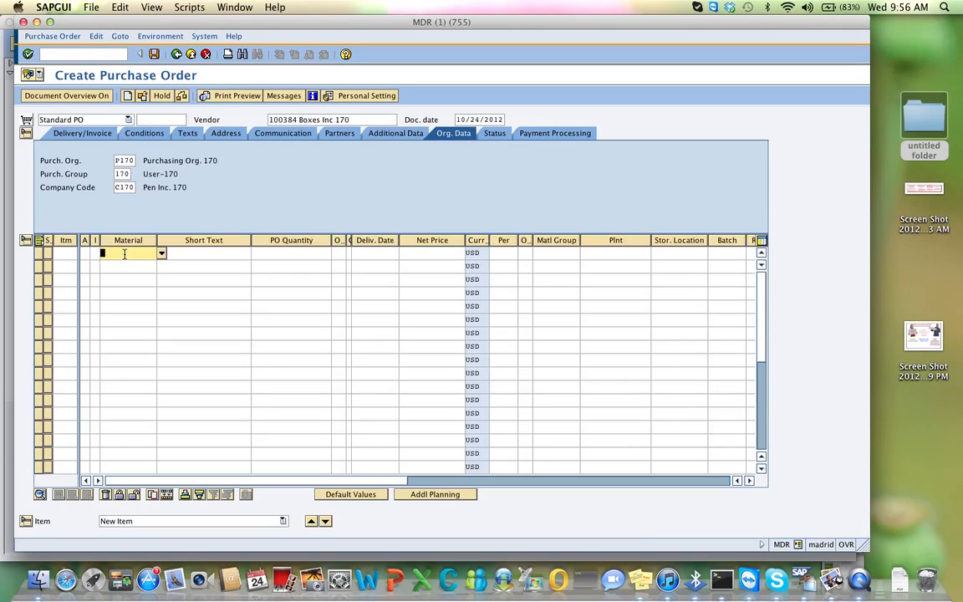
{"action": "type", "text": "BOX170"}
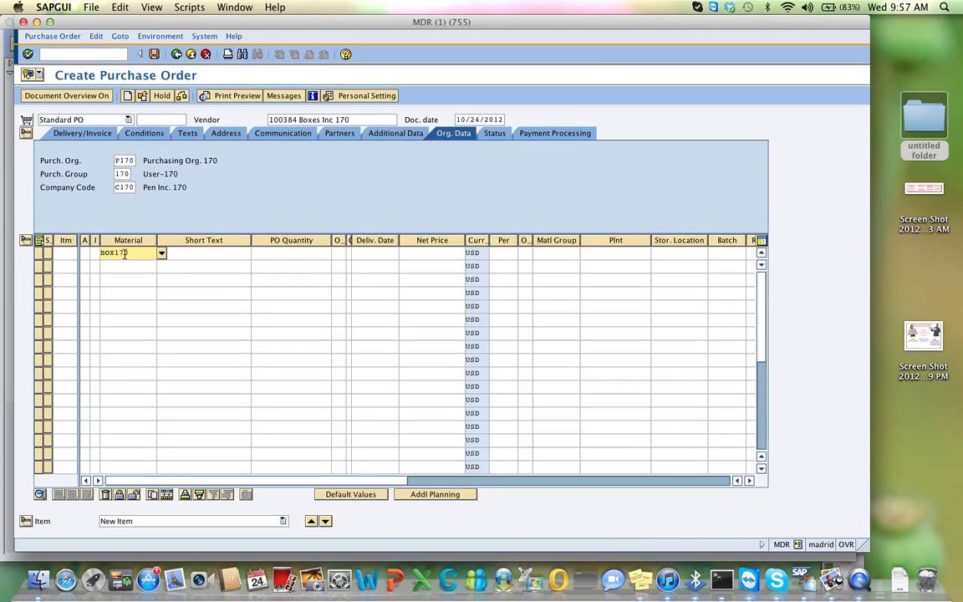
{"action": "left_click", "coordinate": [291, 253]}
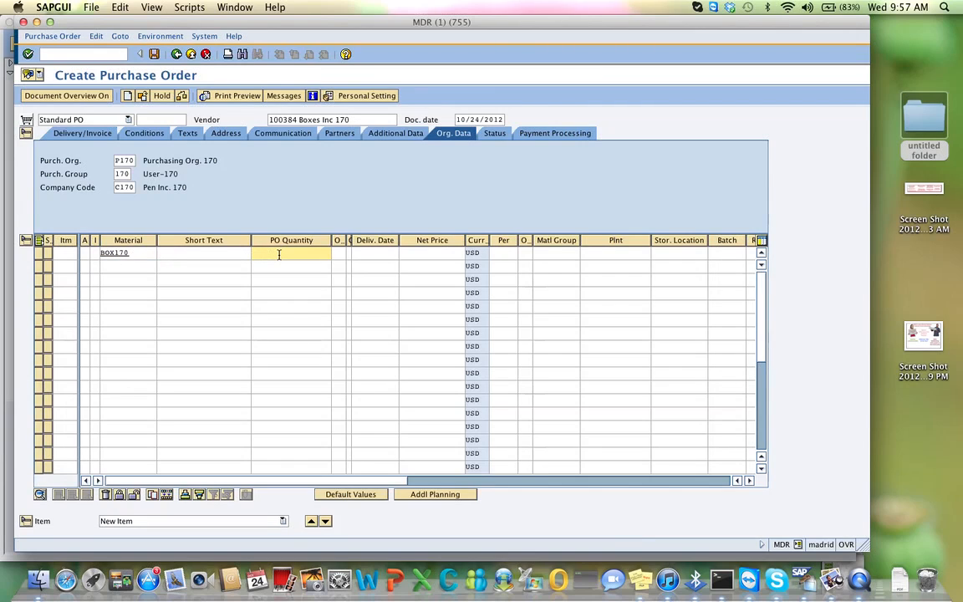
{"action": "type", "text": "500"}
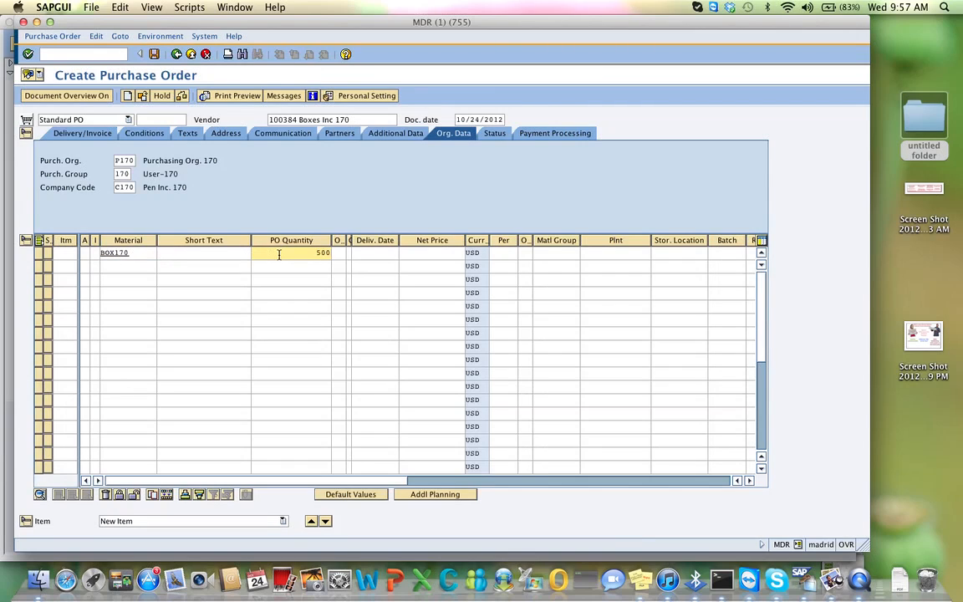
{"action": "left_click", "coordinate": [375, 253]}
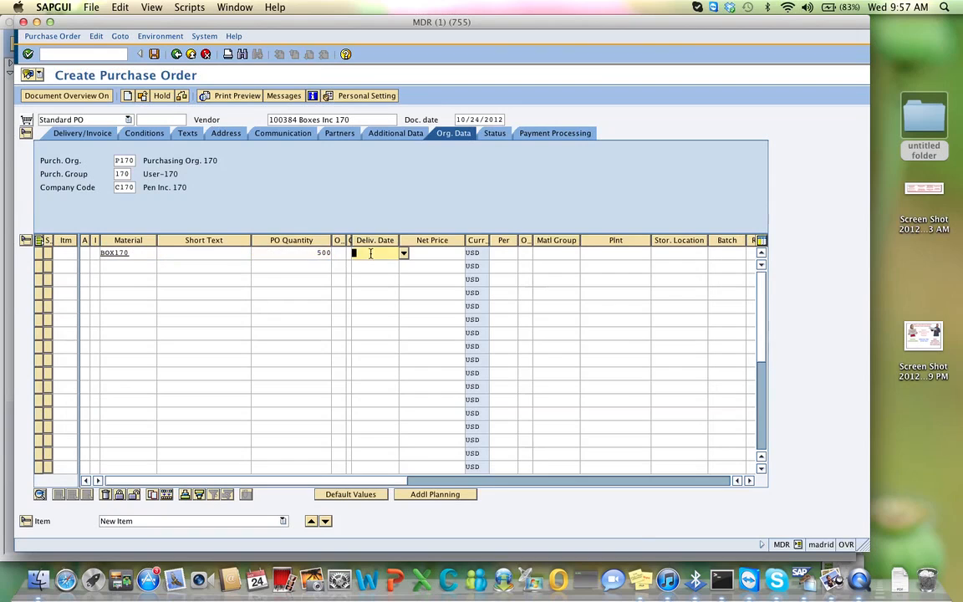
{"action": "left_click", "coordinate": [404, 254]}
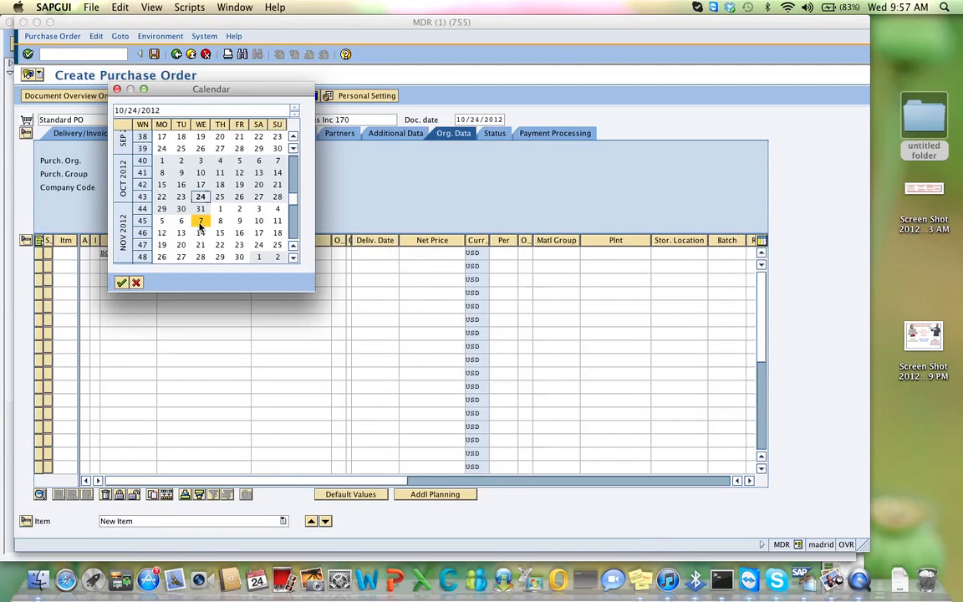
{"action": "left_click", "coordinate": [201, 221]}
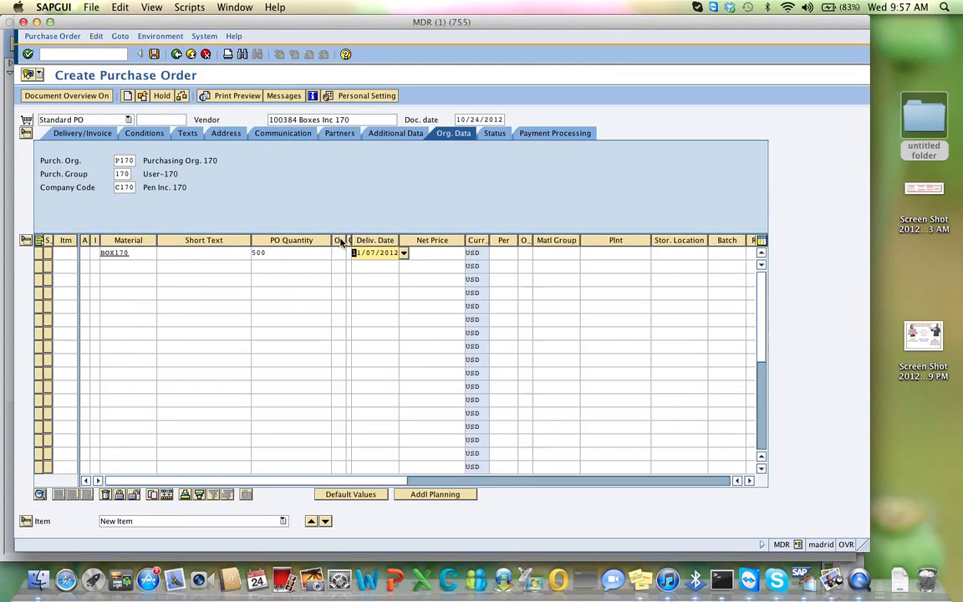
{"action": "left_click", "coordinate": [431, 253]}
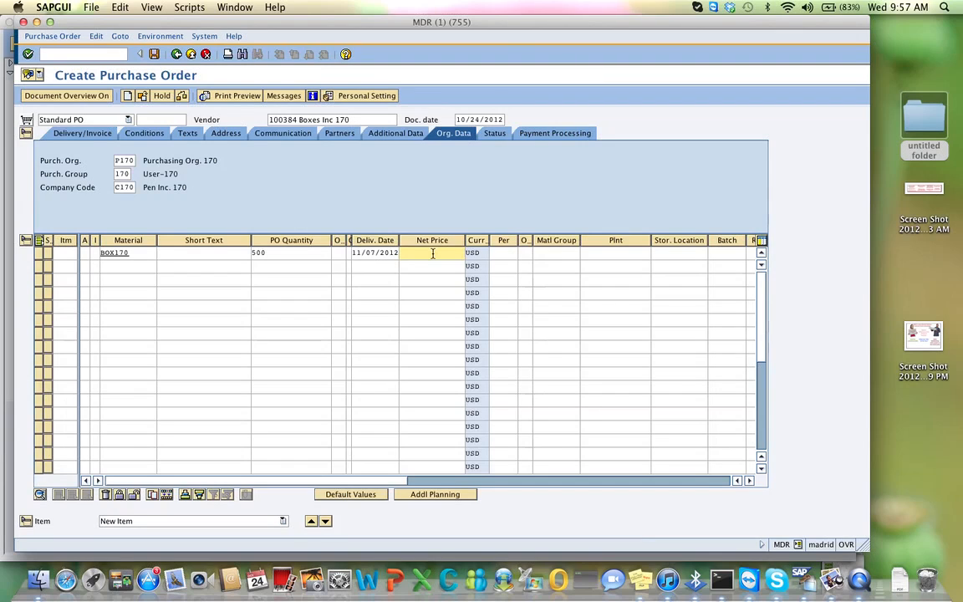
{"action": "type", "text": ".25"}
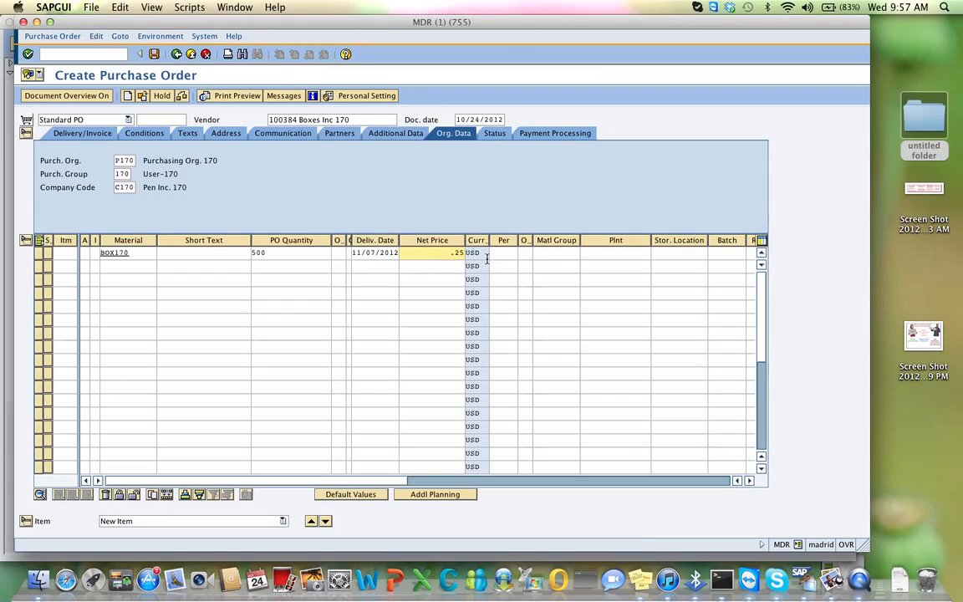
{"action": "mouse_move", "coordinate": [603, 254]}
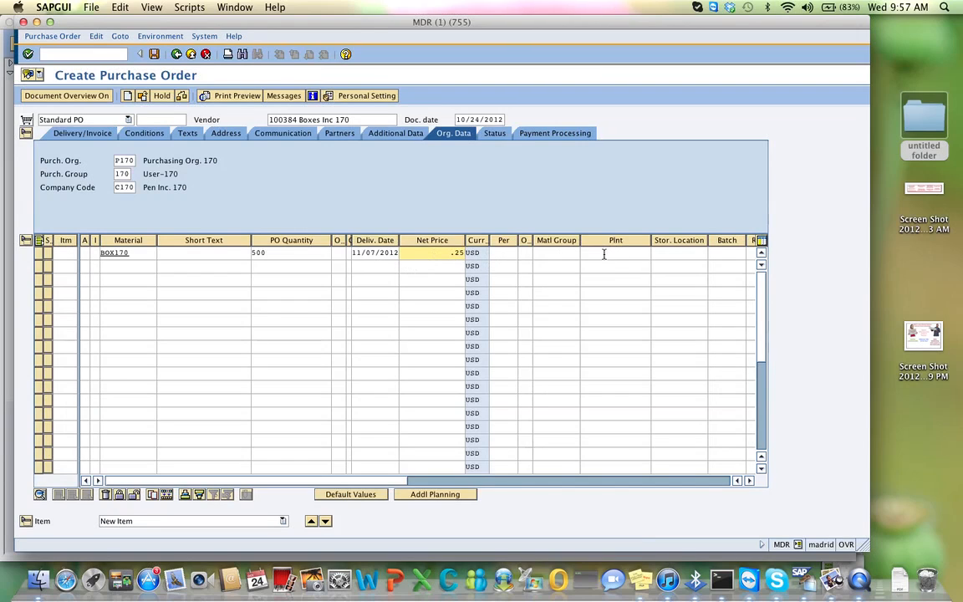
Give item 1 plant P170 and storage location 10.
{"action": "type", "text": "P170"}
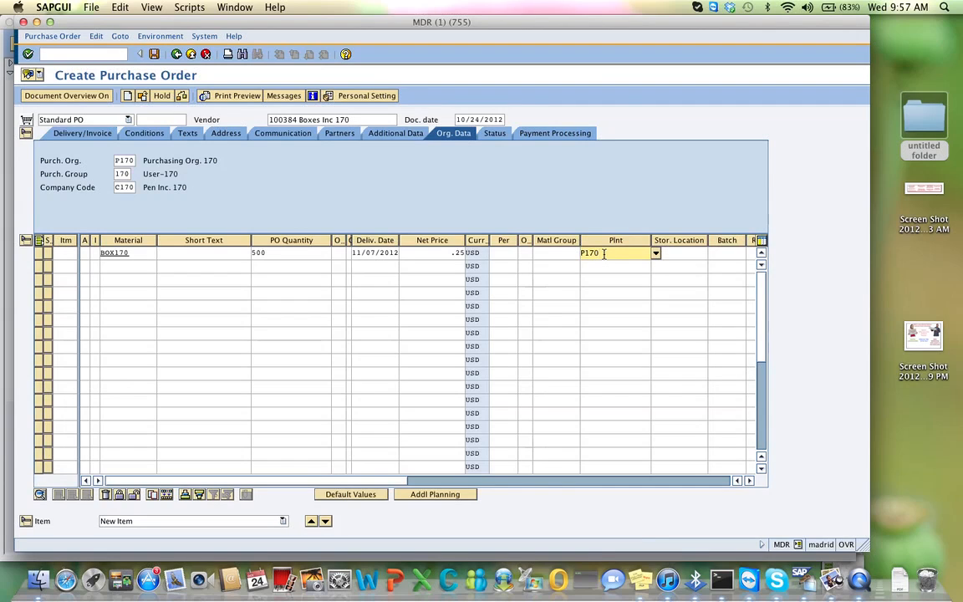
{"action": "left_click", "coordinate": [679, 252]}
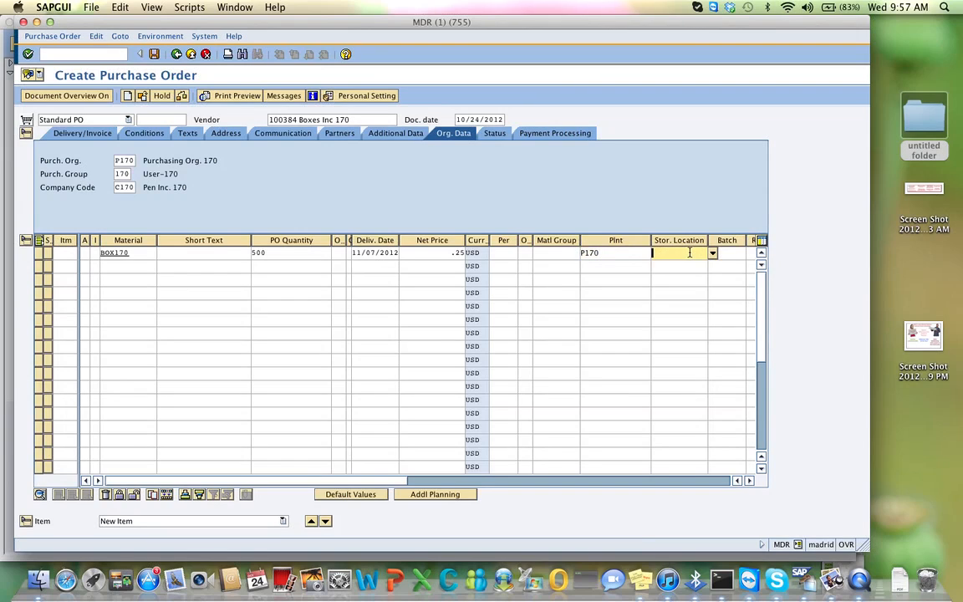
{"action": "type", "text": "10"}
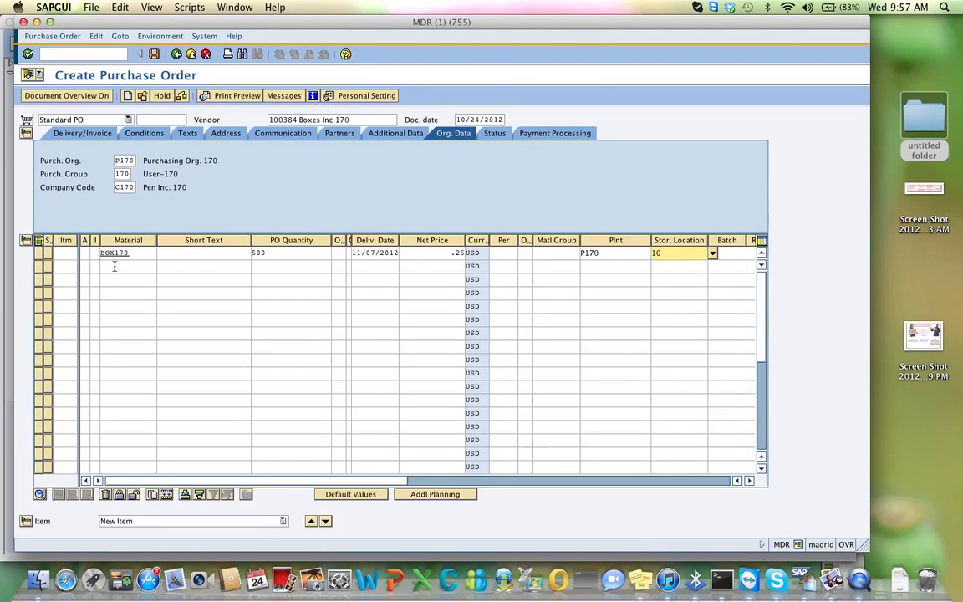
Enter item 2 as CPEN170, quantity 50, delivery 11/07/2012, net price 1.55, plant P170, location 10.
{"action": "left_click", "coordinate": [126, 266]}
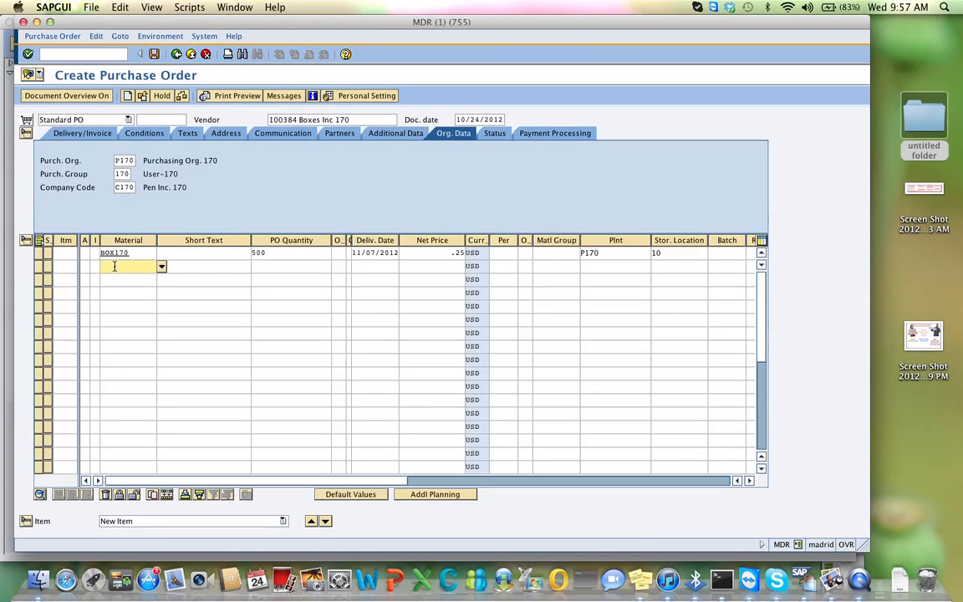
{"action": "type", "text": "CP"}
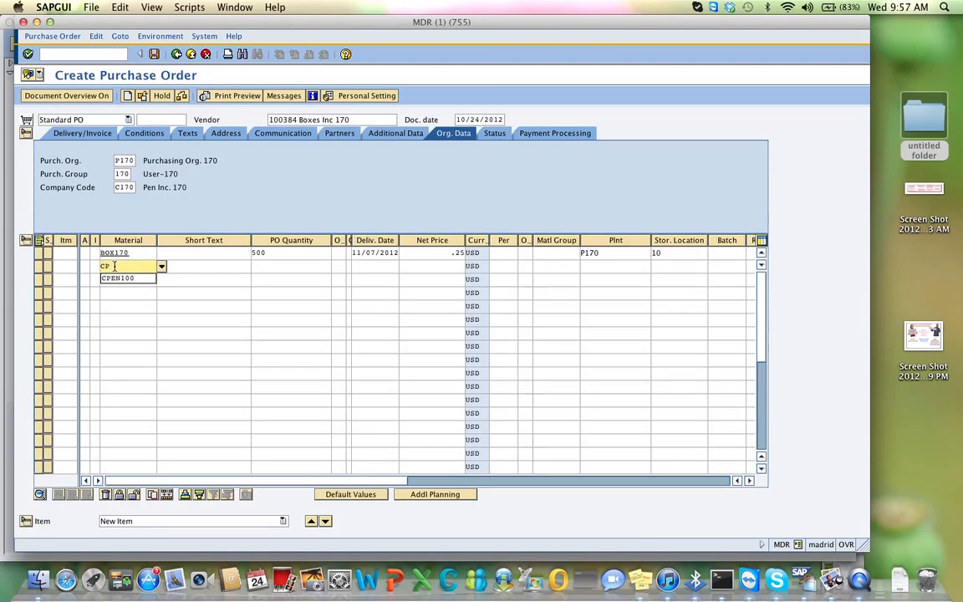
{"action": "type", "text": "EN170"}
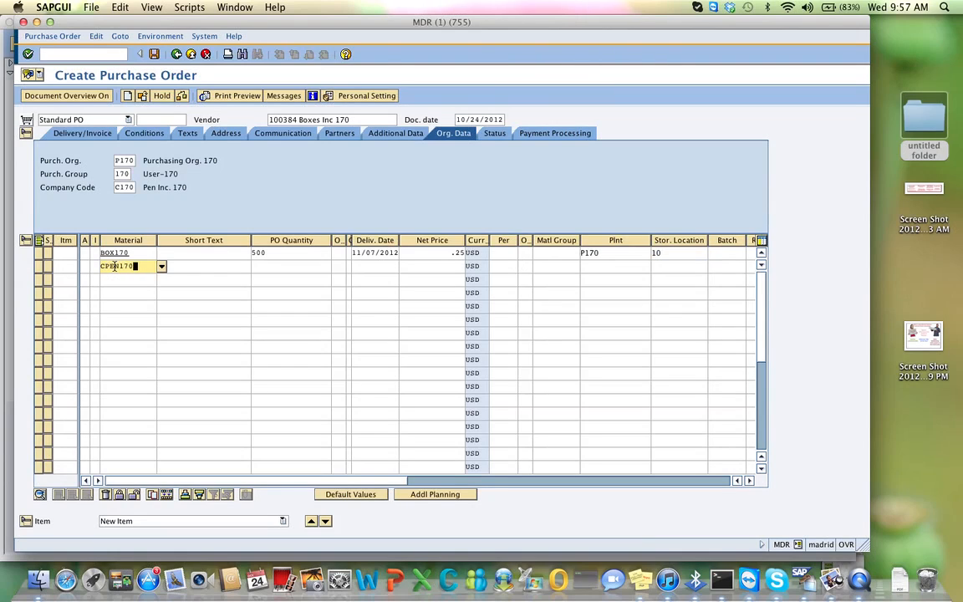
{"action": "left_click", "coordinate": [291, 266]}
{"action": "type", "text": "50"}
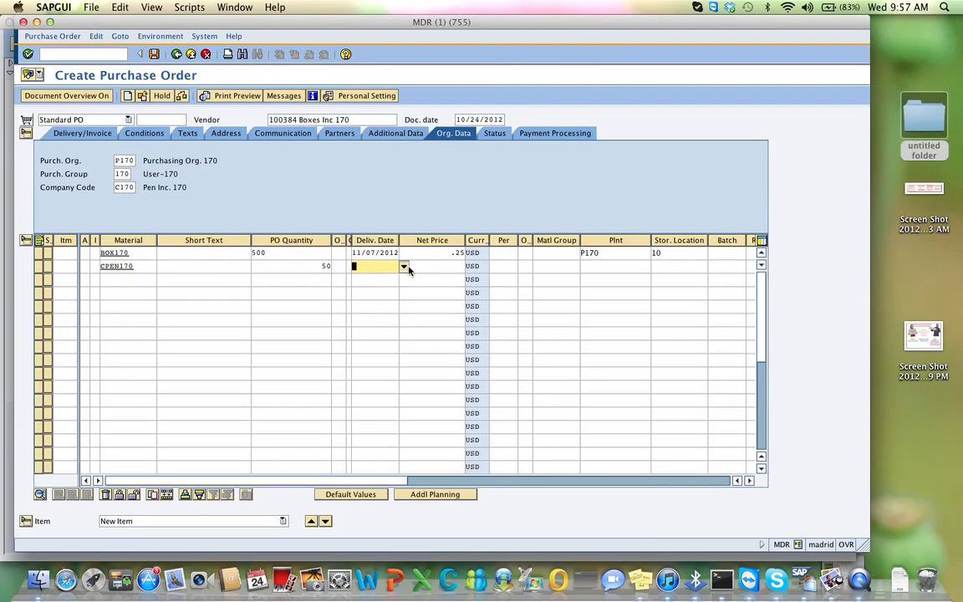
{"action": "left_click", "coordinate": [404, 266]}
{"action": "type", "text": "11/07/2012"}
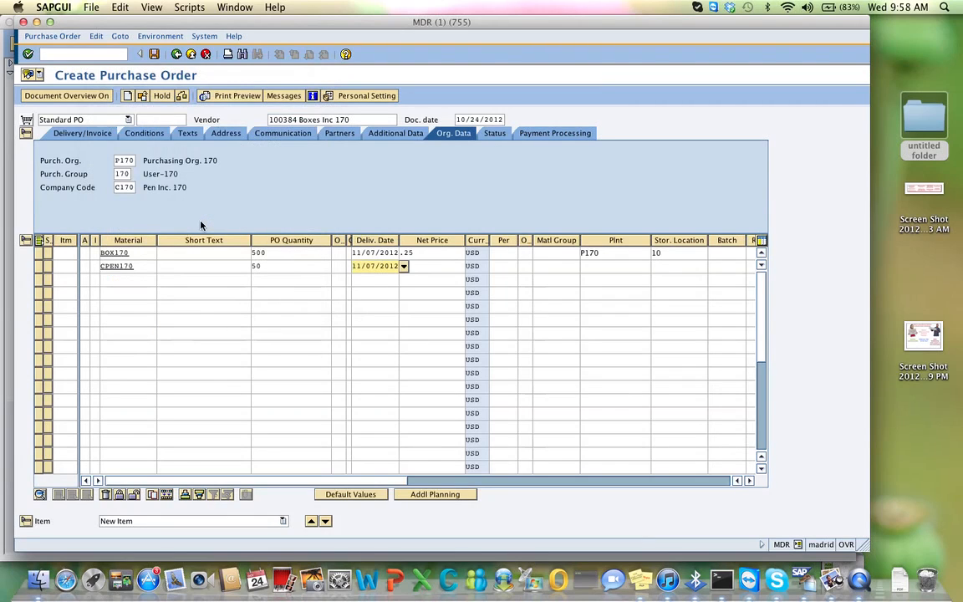
{"action": "left_click", "coordinate": [431, 266]}
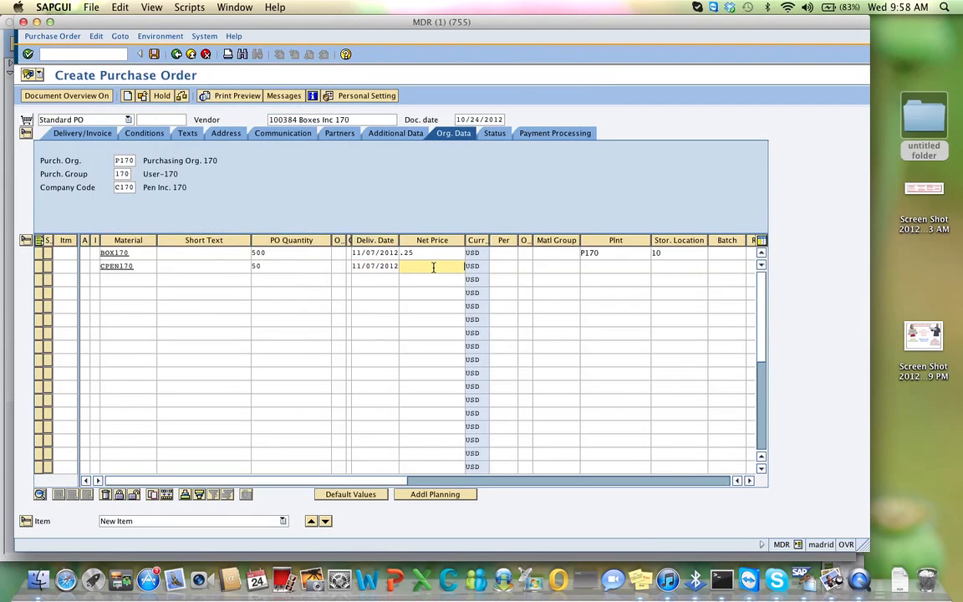
{"action": "type", "text": "1.55"}
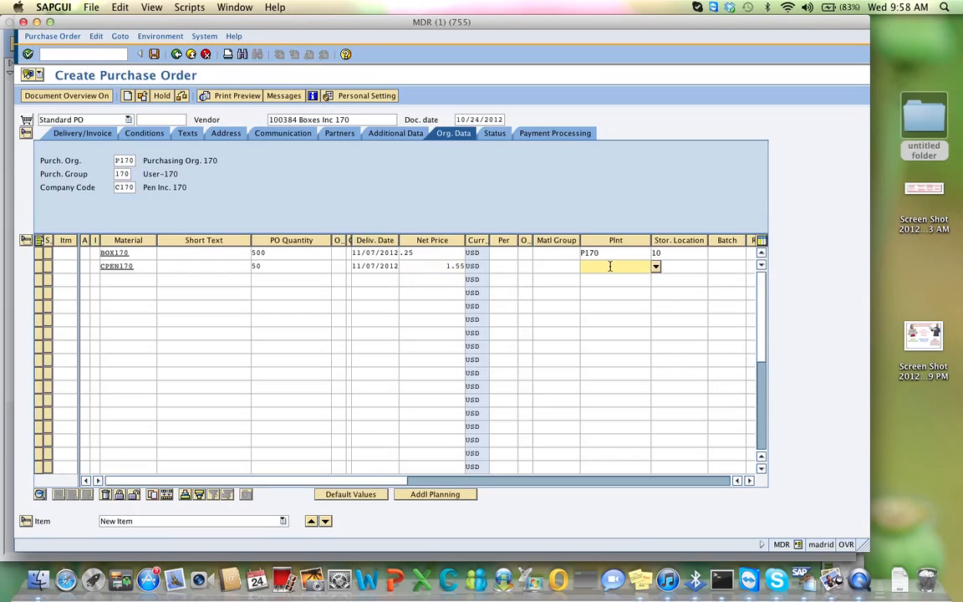
{"action": "type", "text": "P170"}
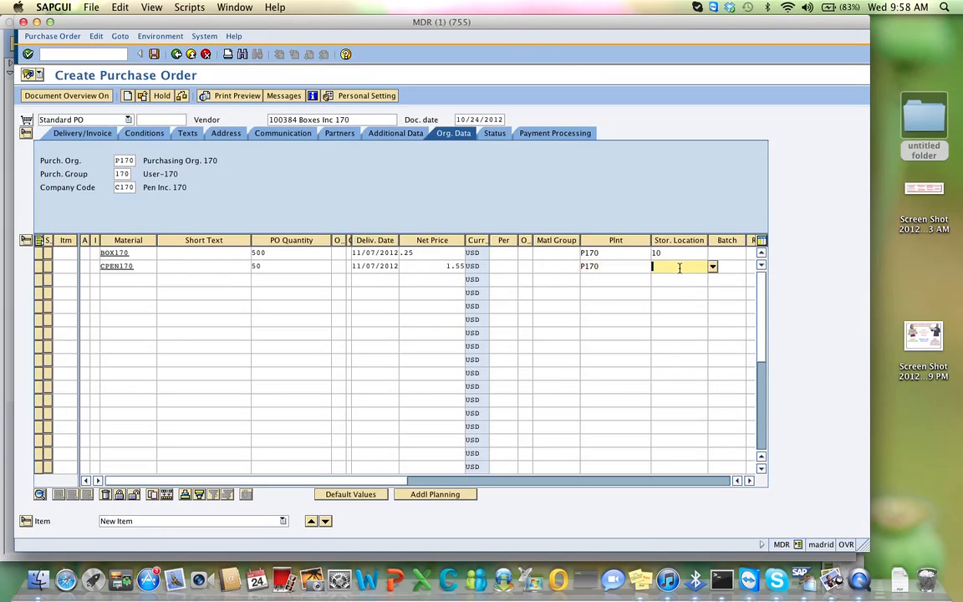
{"action": "type", "text": "10"}
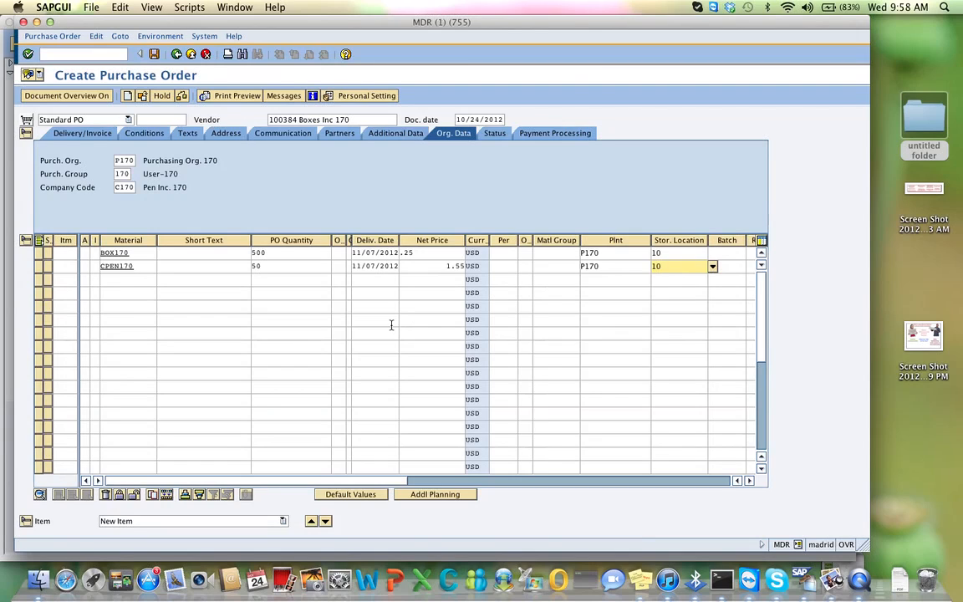
{"action": "mouse_move", "coordinate": [258, 356]}
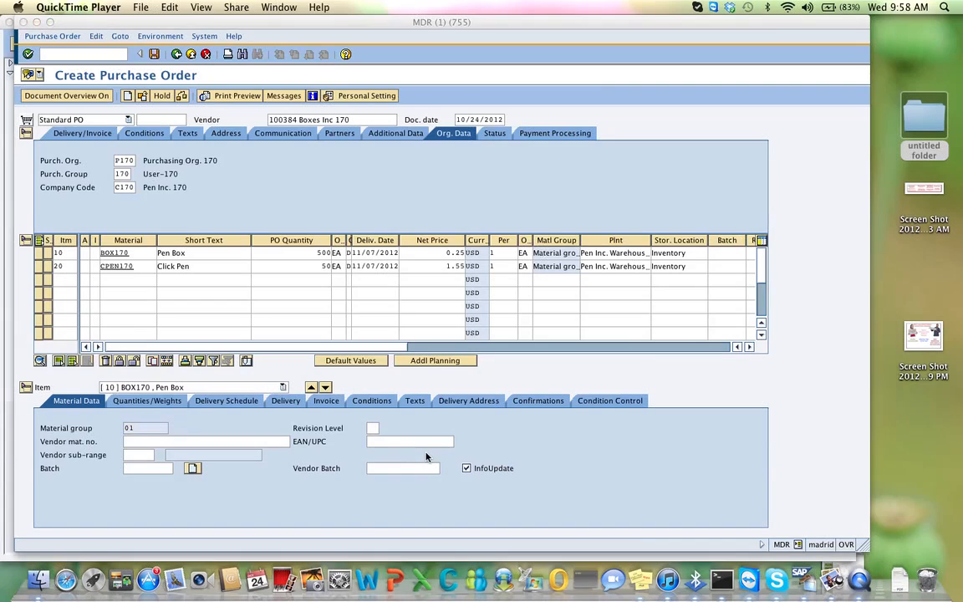
{"action": "mouse_move", "coordinate": [783, 492]}
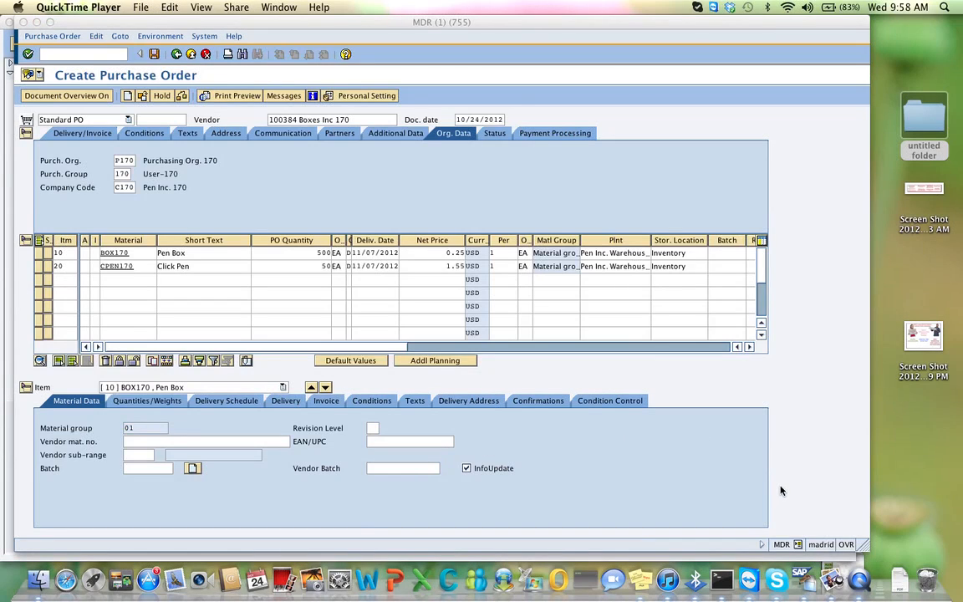
{"action": "mouse_move", "coordinate": [799, 496]}
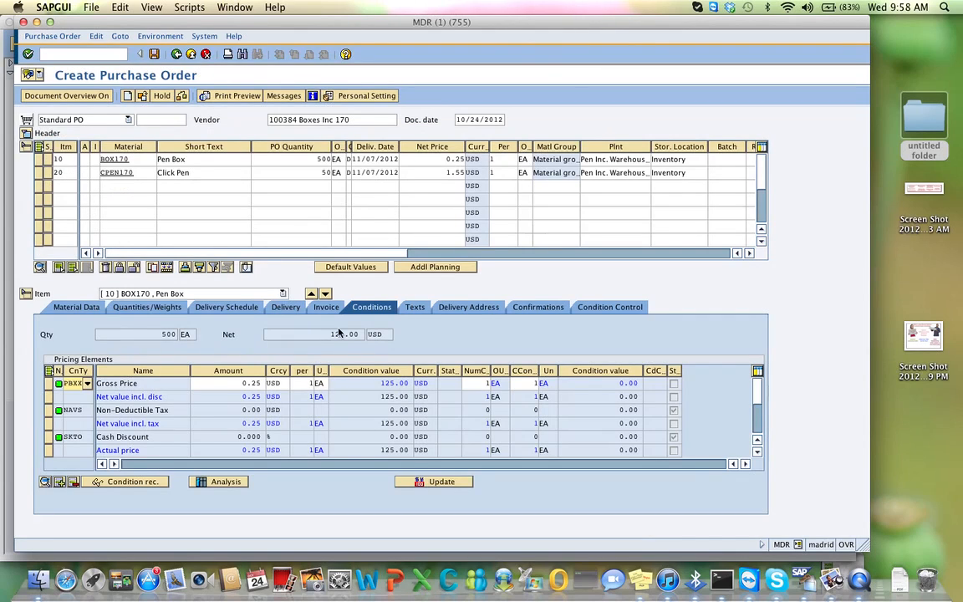
{"action": "mouse_move", "coordinate": [314, 334]}
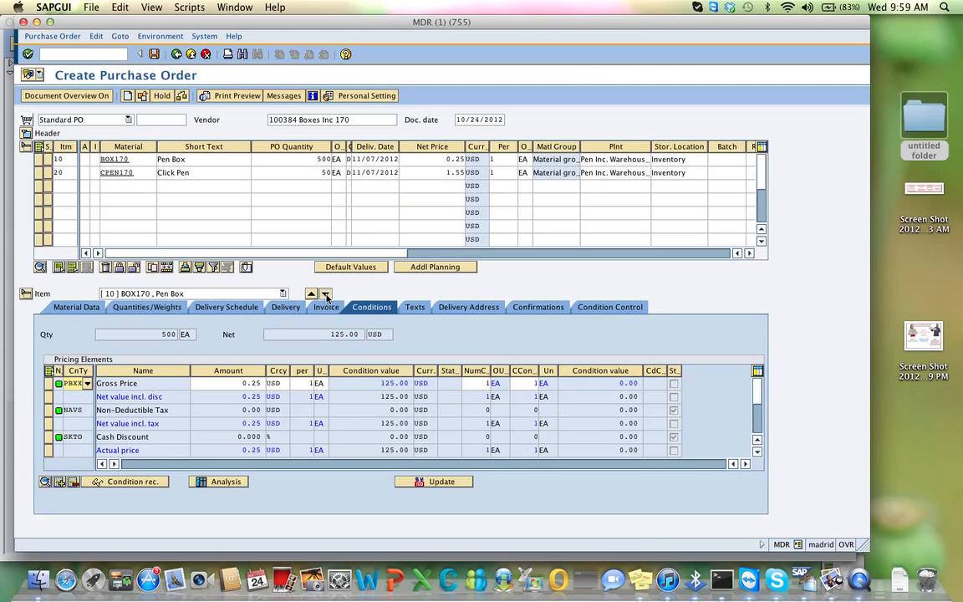
View the Click Pen item's conditions, then collapse the item details.
{"action": "left_click", "coordinate": [325, 294]}
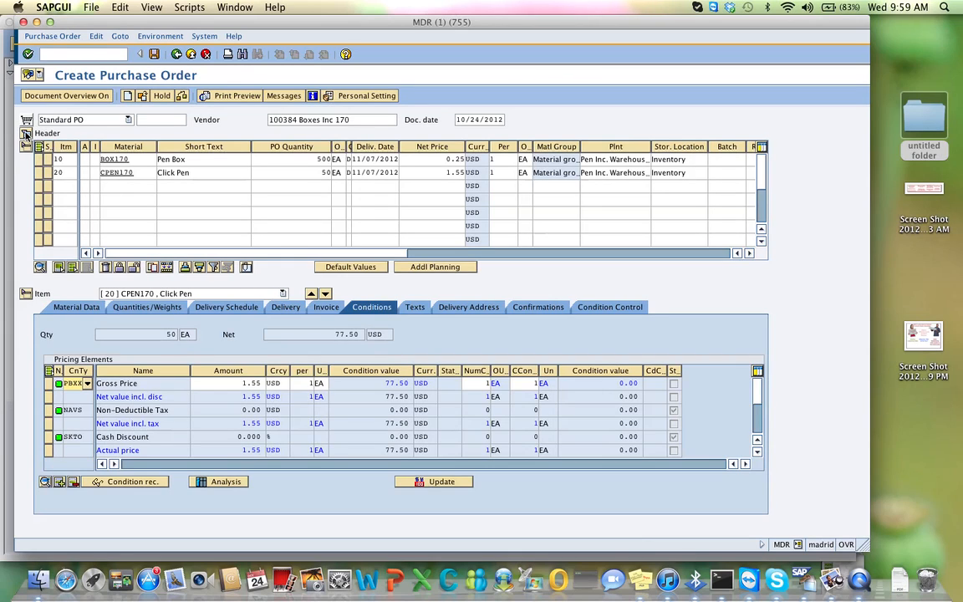
{"action": "left_click", "coordinate": [27, 133]}
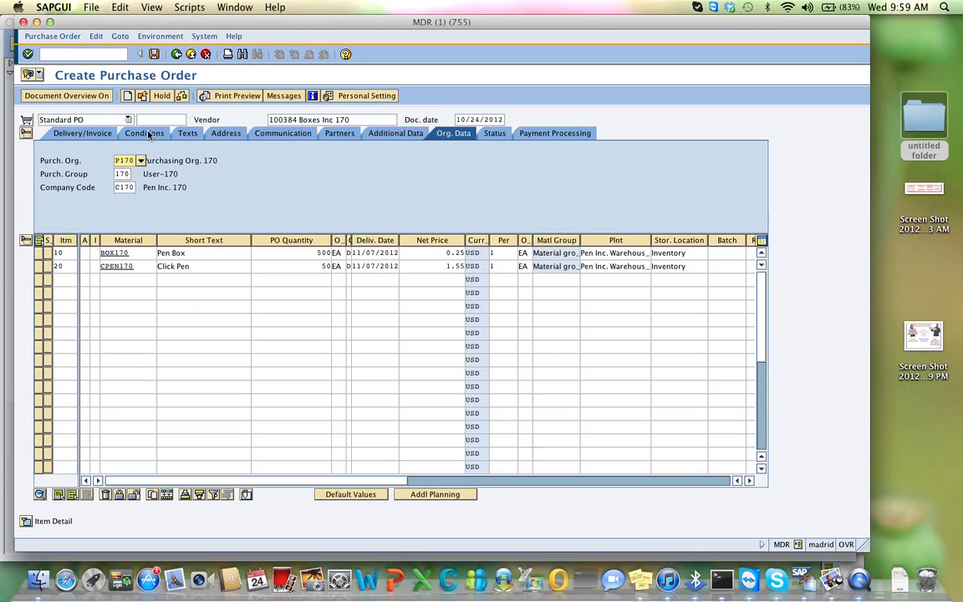
Show the header Conditions with the order's total net value of 202.50 USD across both items.
{"action": "left_click", "coordinate": [144, 134]}
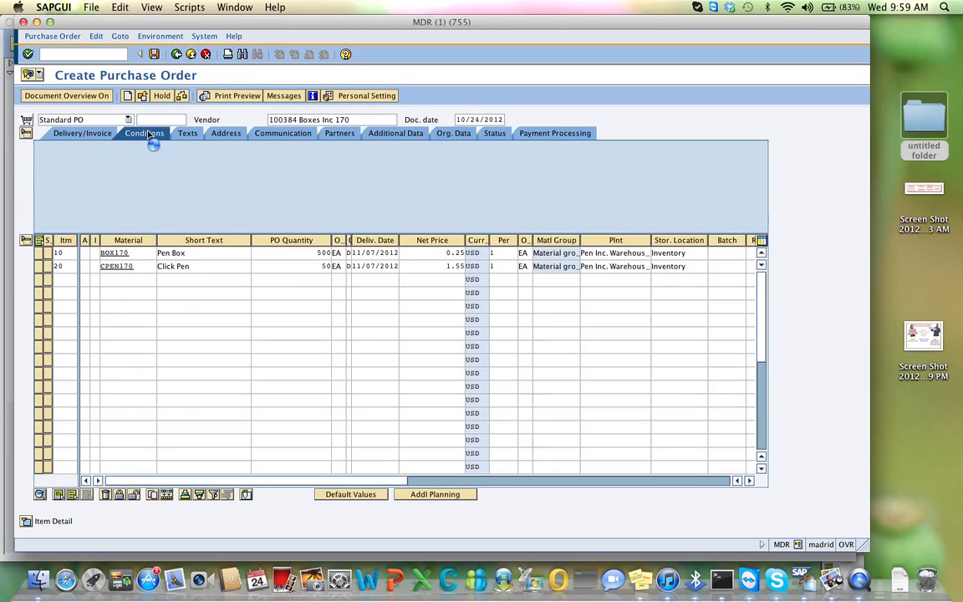
{"action": "left_click", "coordinate": [144, 134]}
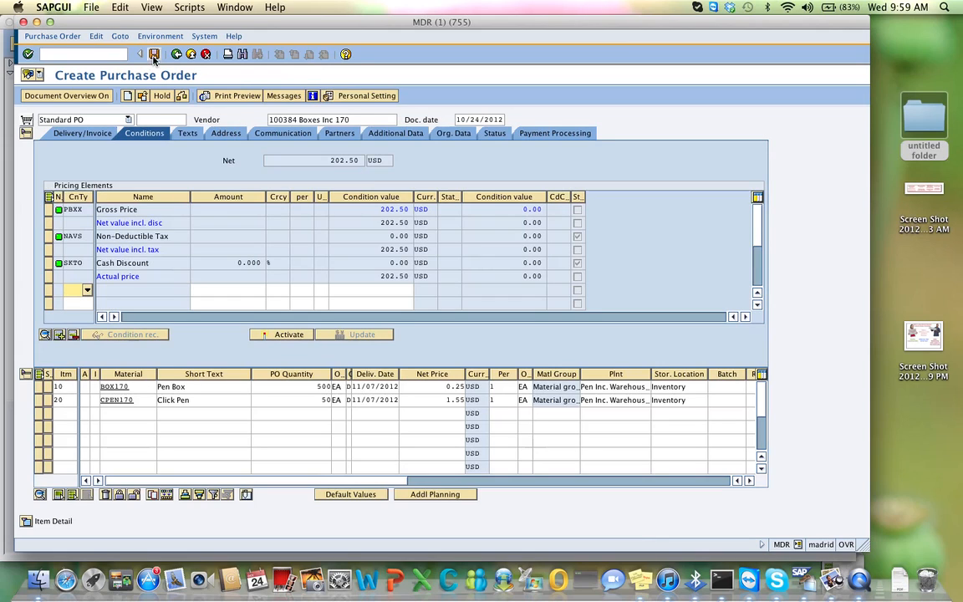
{"action": "left_click", "coordinate": [154, 54]}
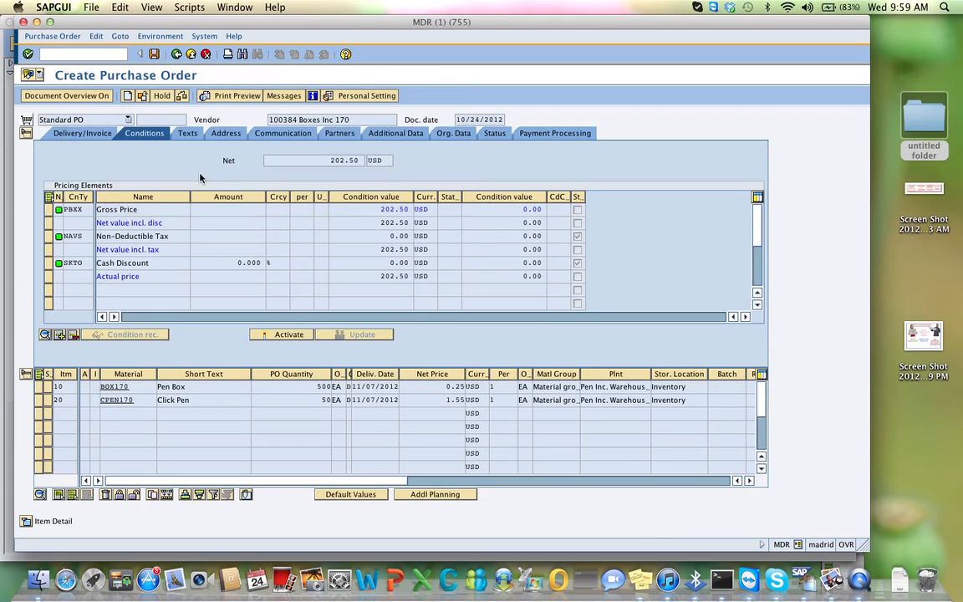
{"action": "left_click", "coordinate": [154, 54]}
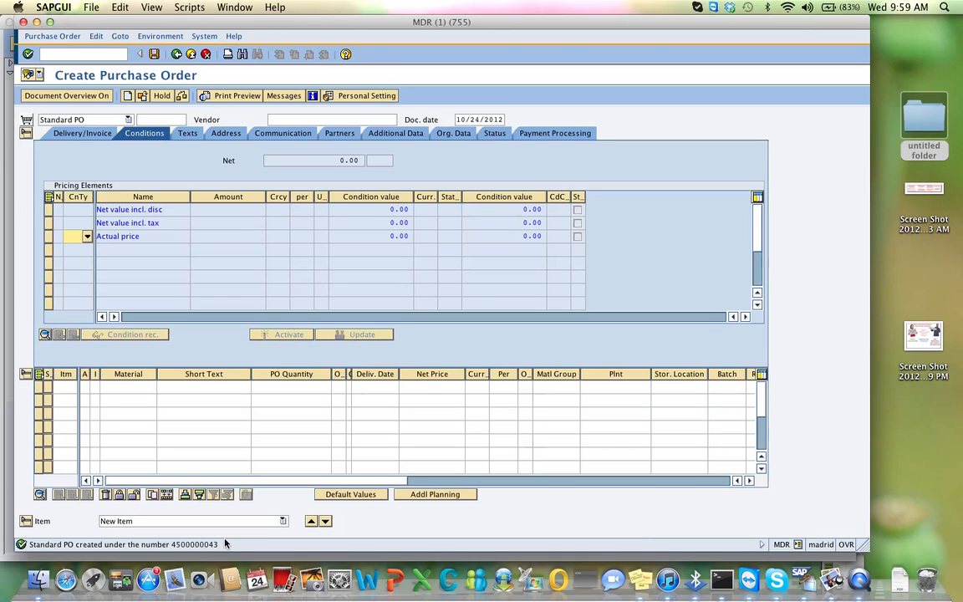
{"action": "mouse_move", "coordinate": [199, 548]}
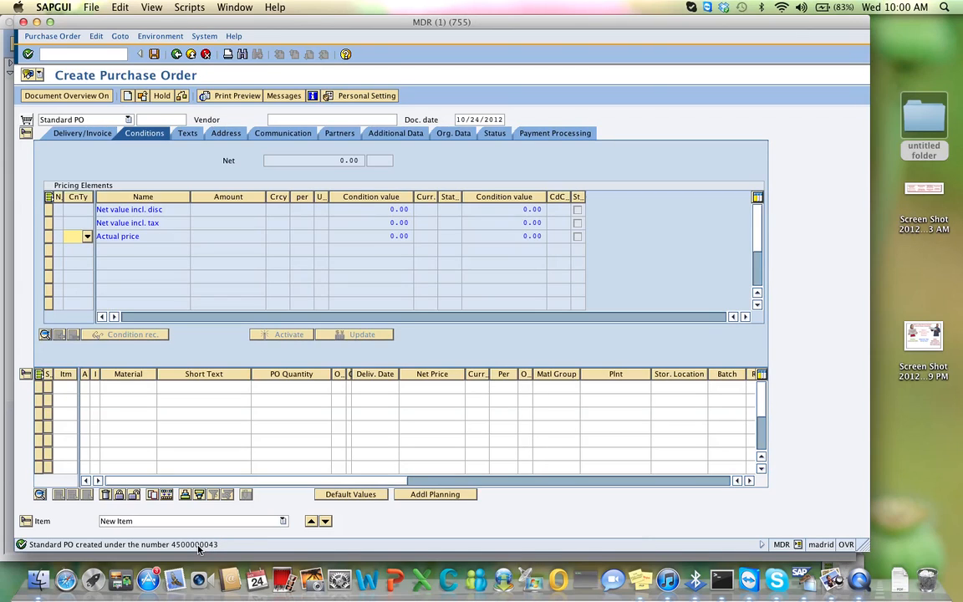
{"action": "mouse_move", "coordinate": [192, 552]}
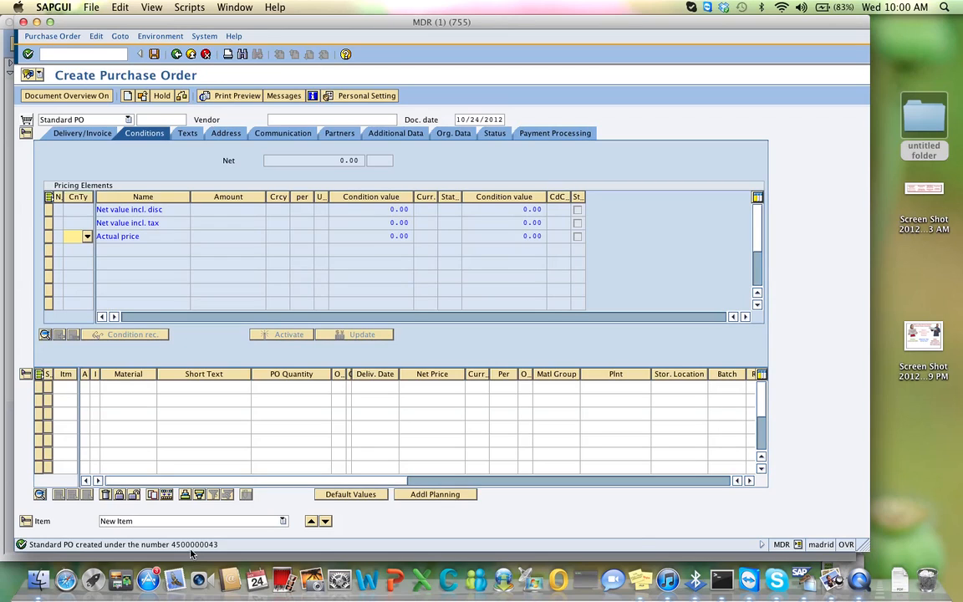